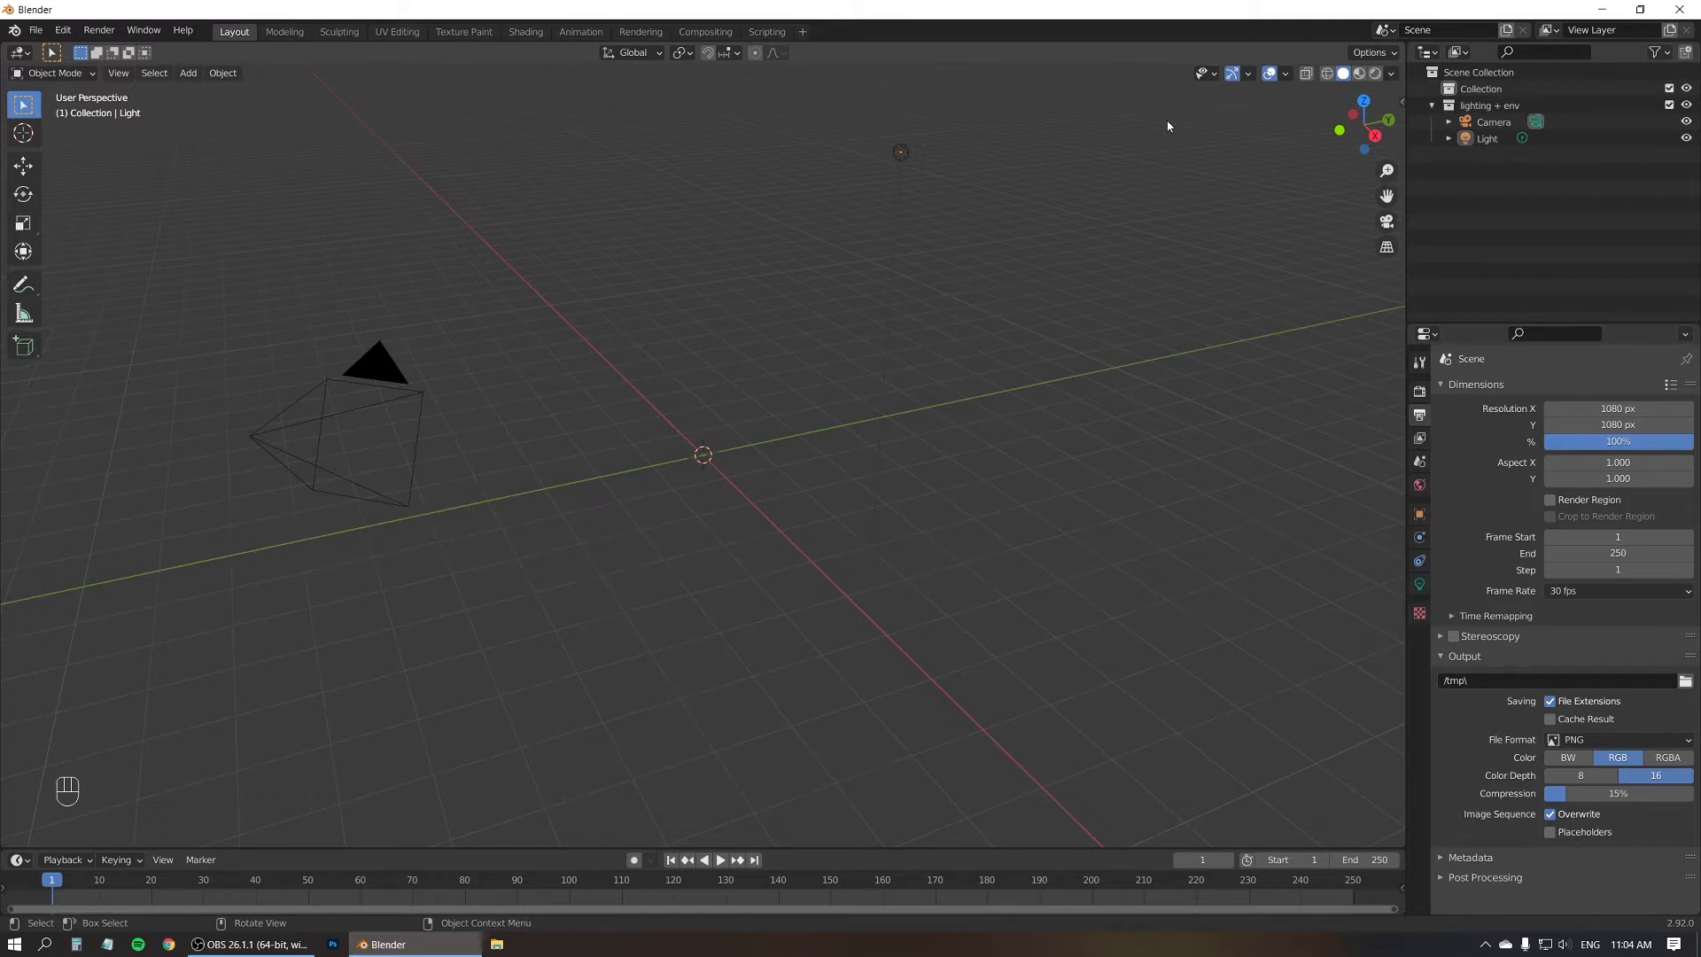
mouse_move(704, 339)
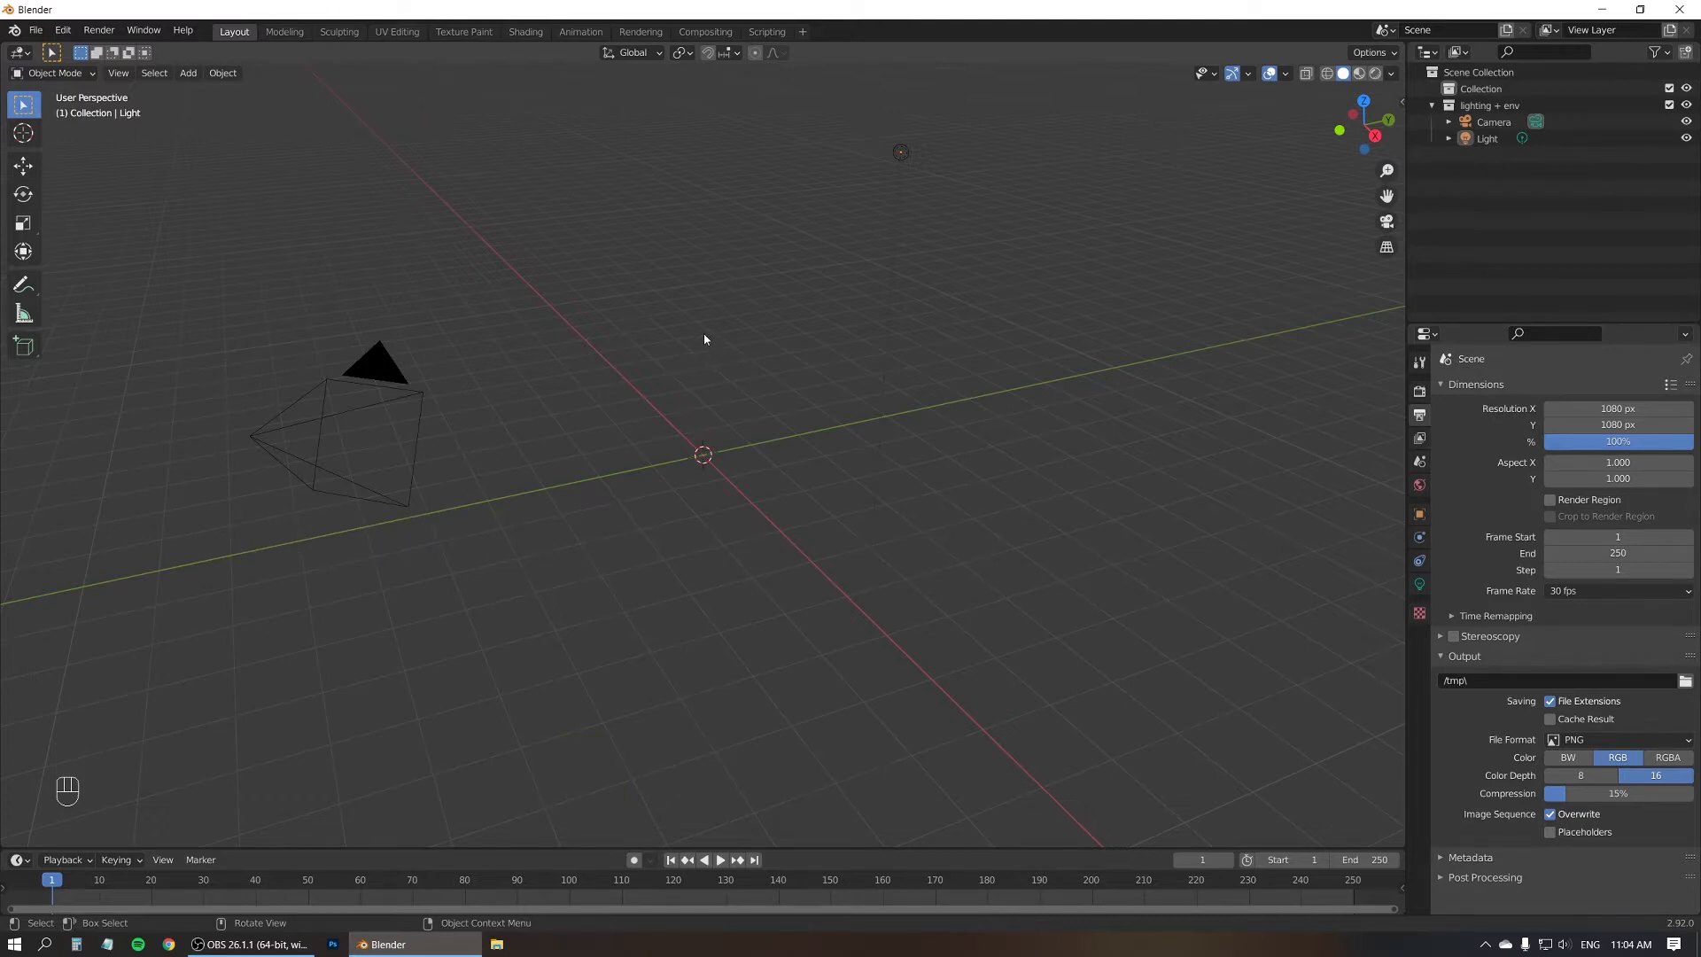
- Add a plane and delete its bottom vertices in Edit Mode, leaving one edge
key("Shift+A")
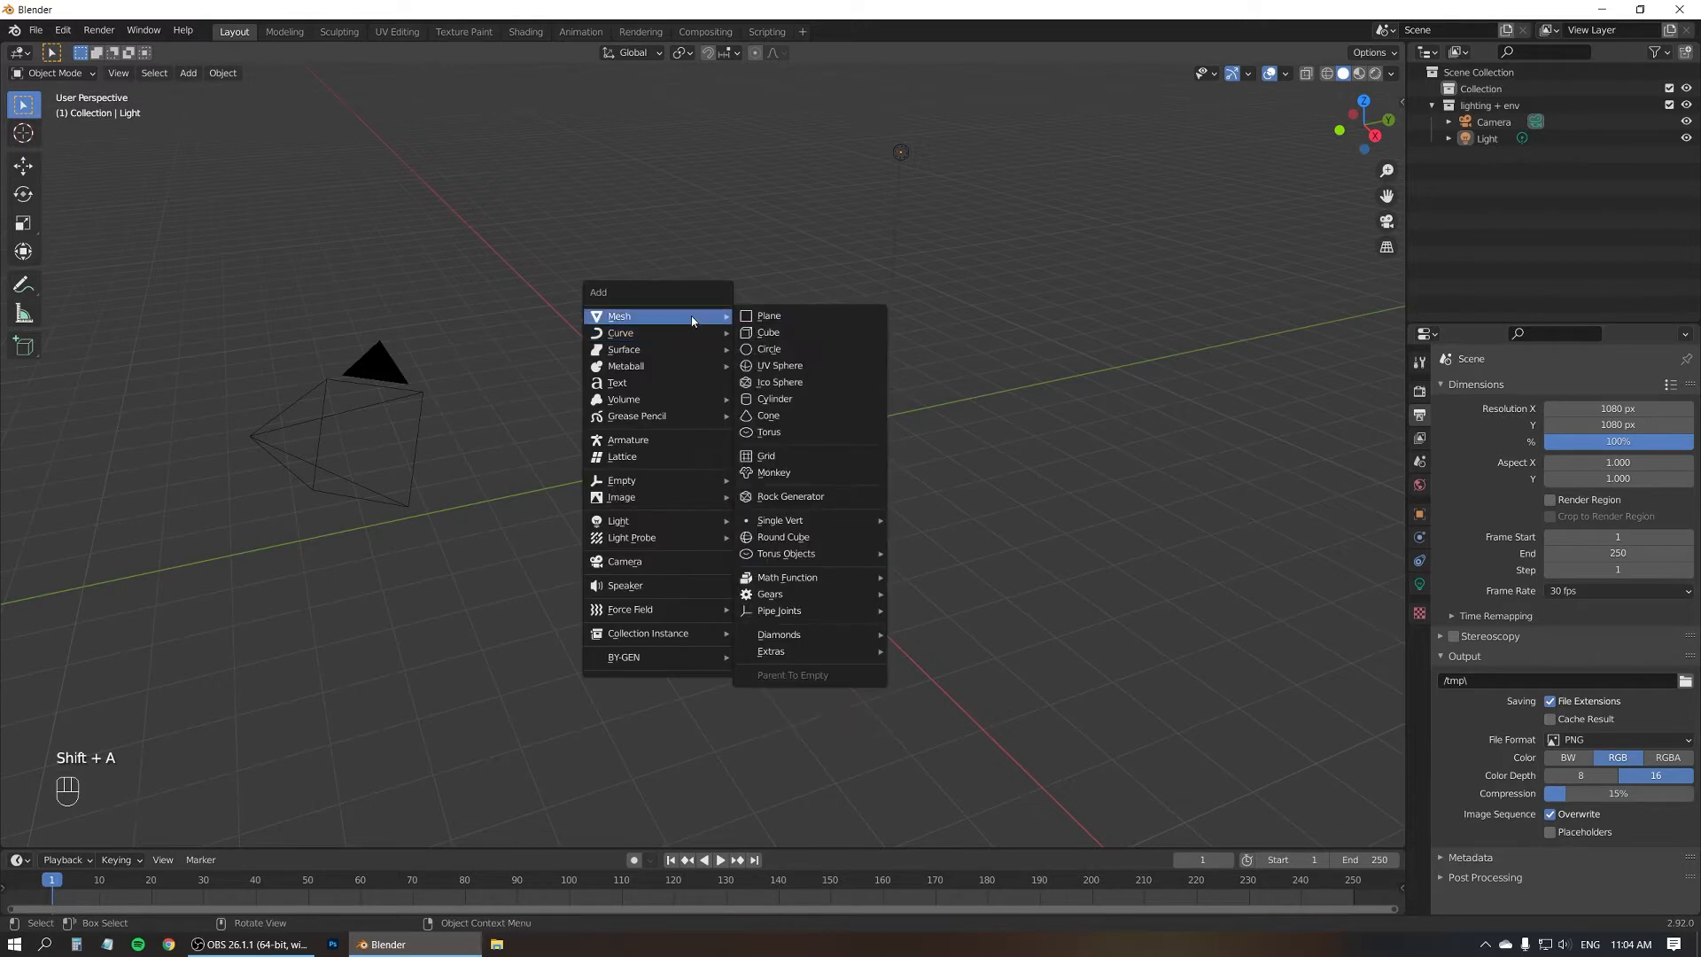
left_click(768, 315)
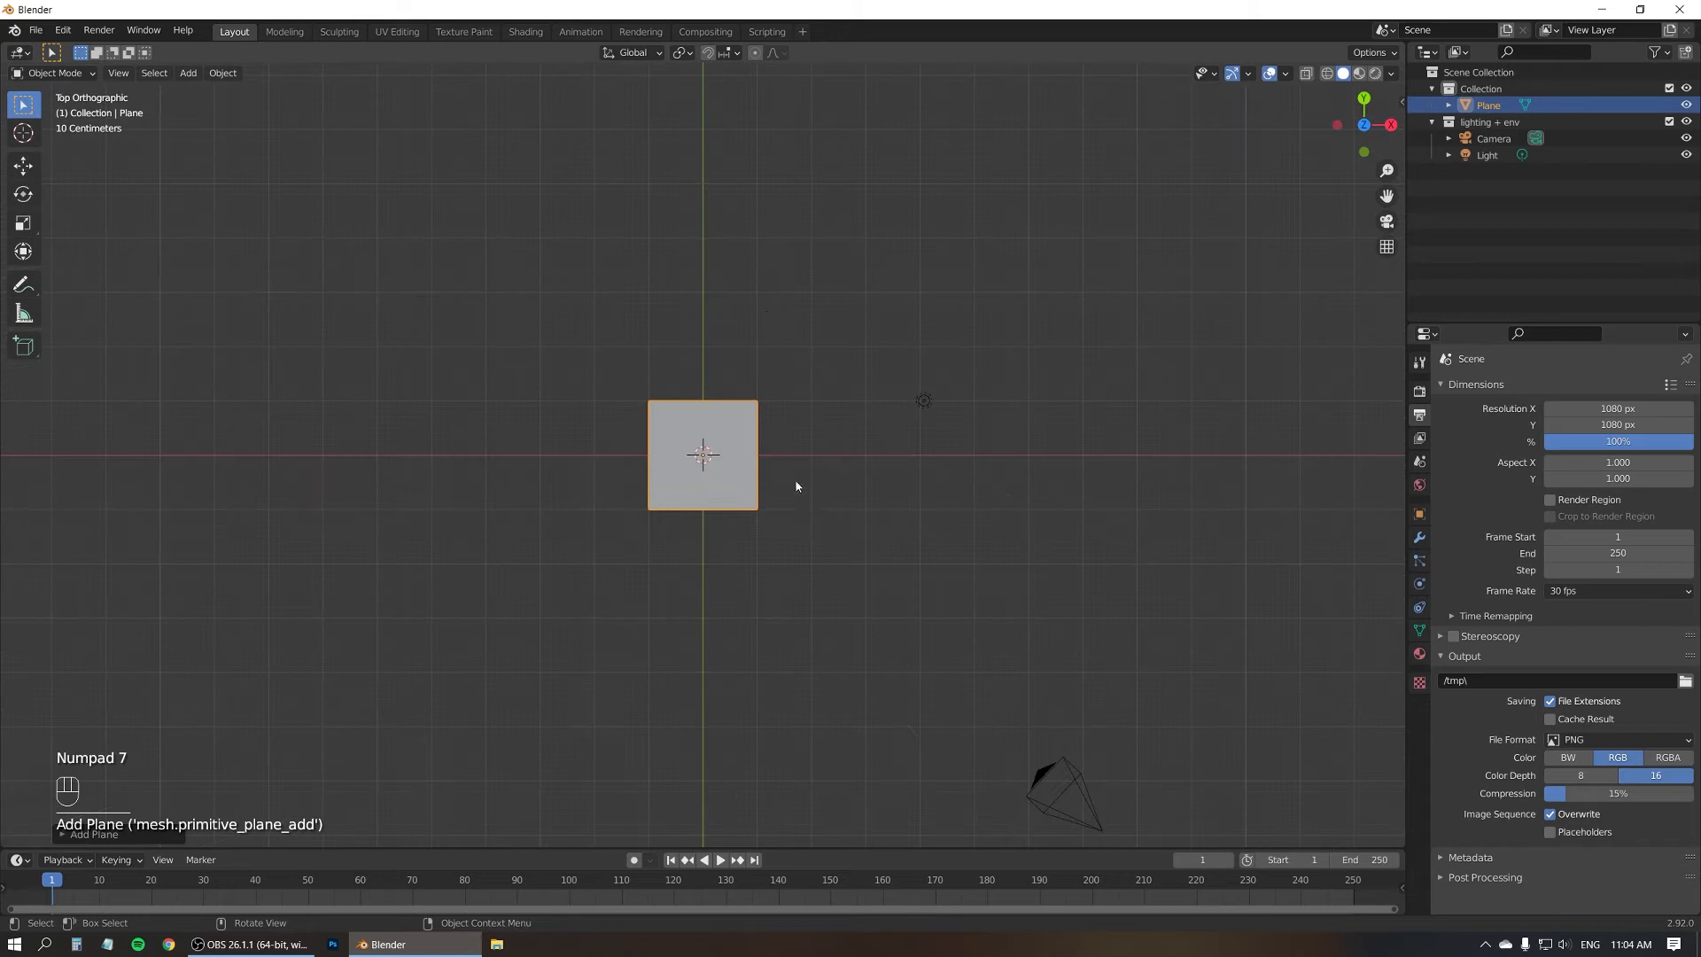
key("Tab")
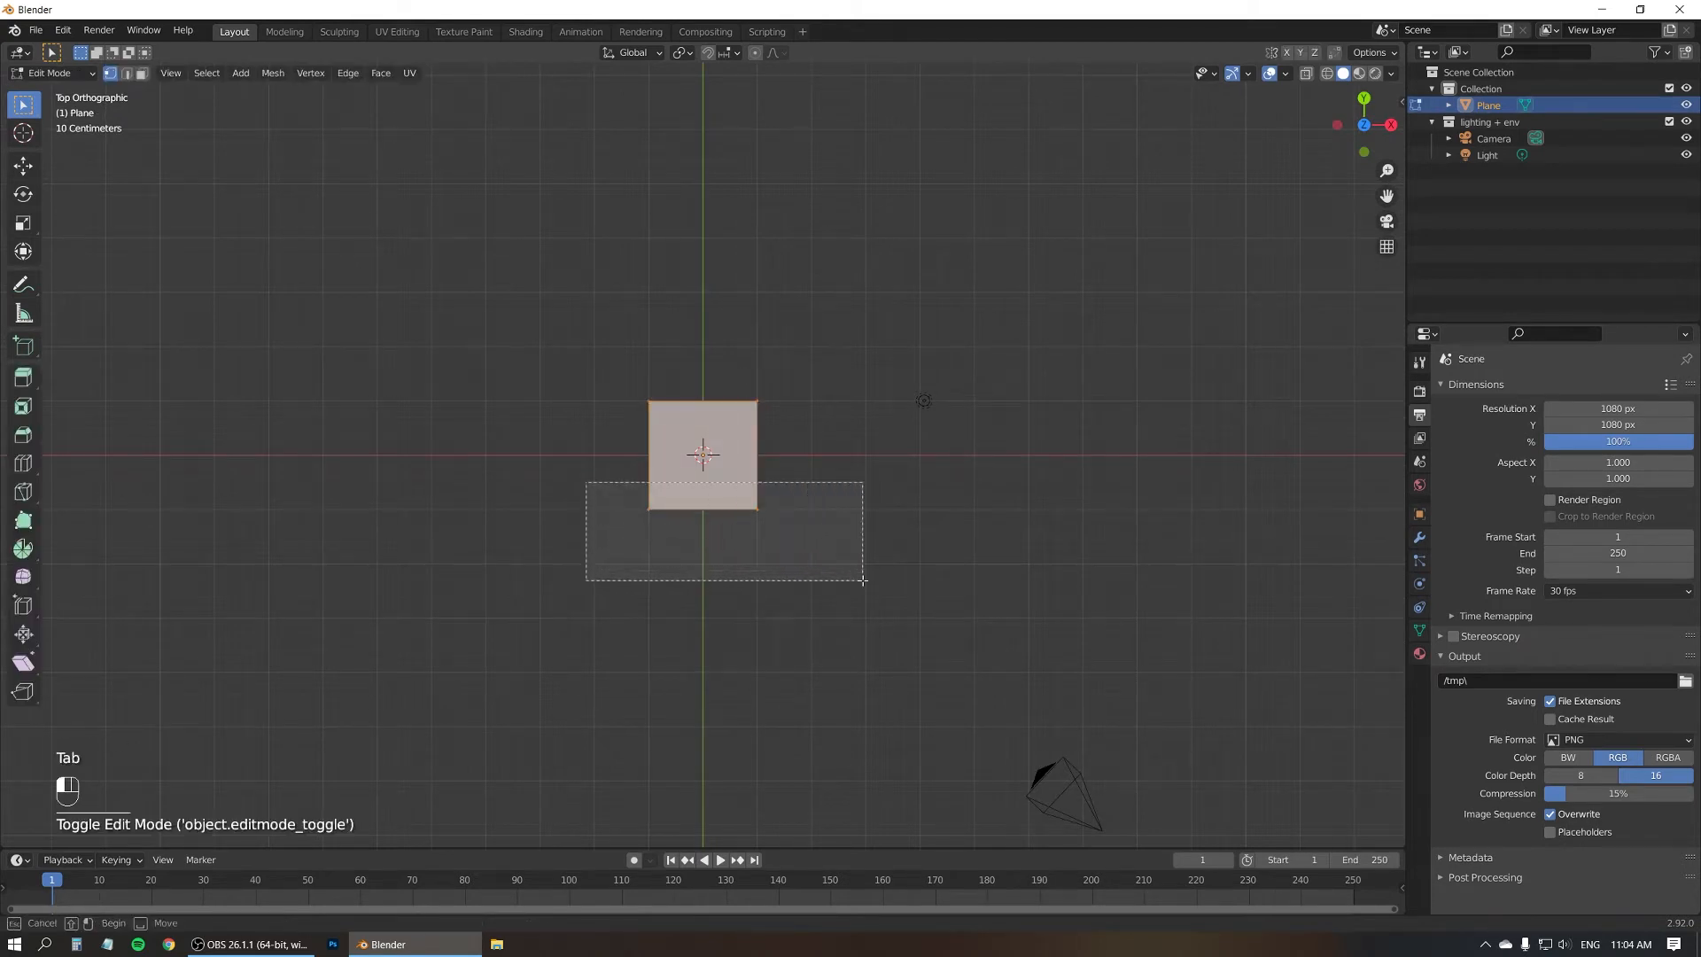
key("x")
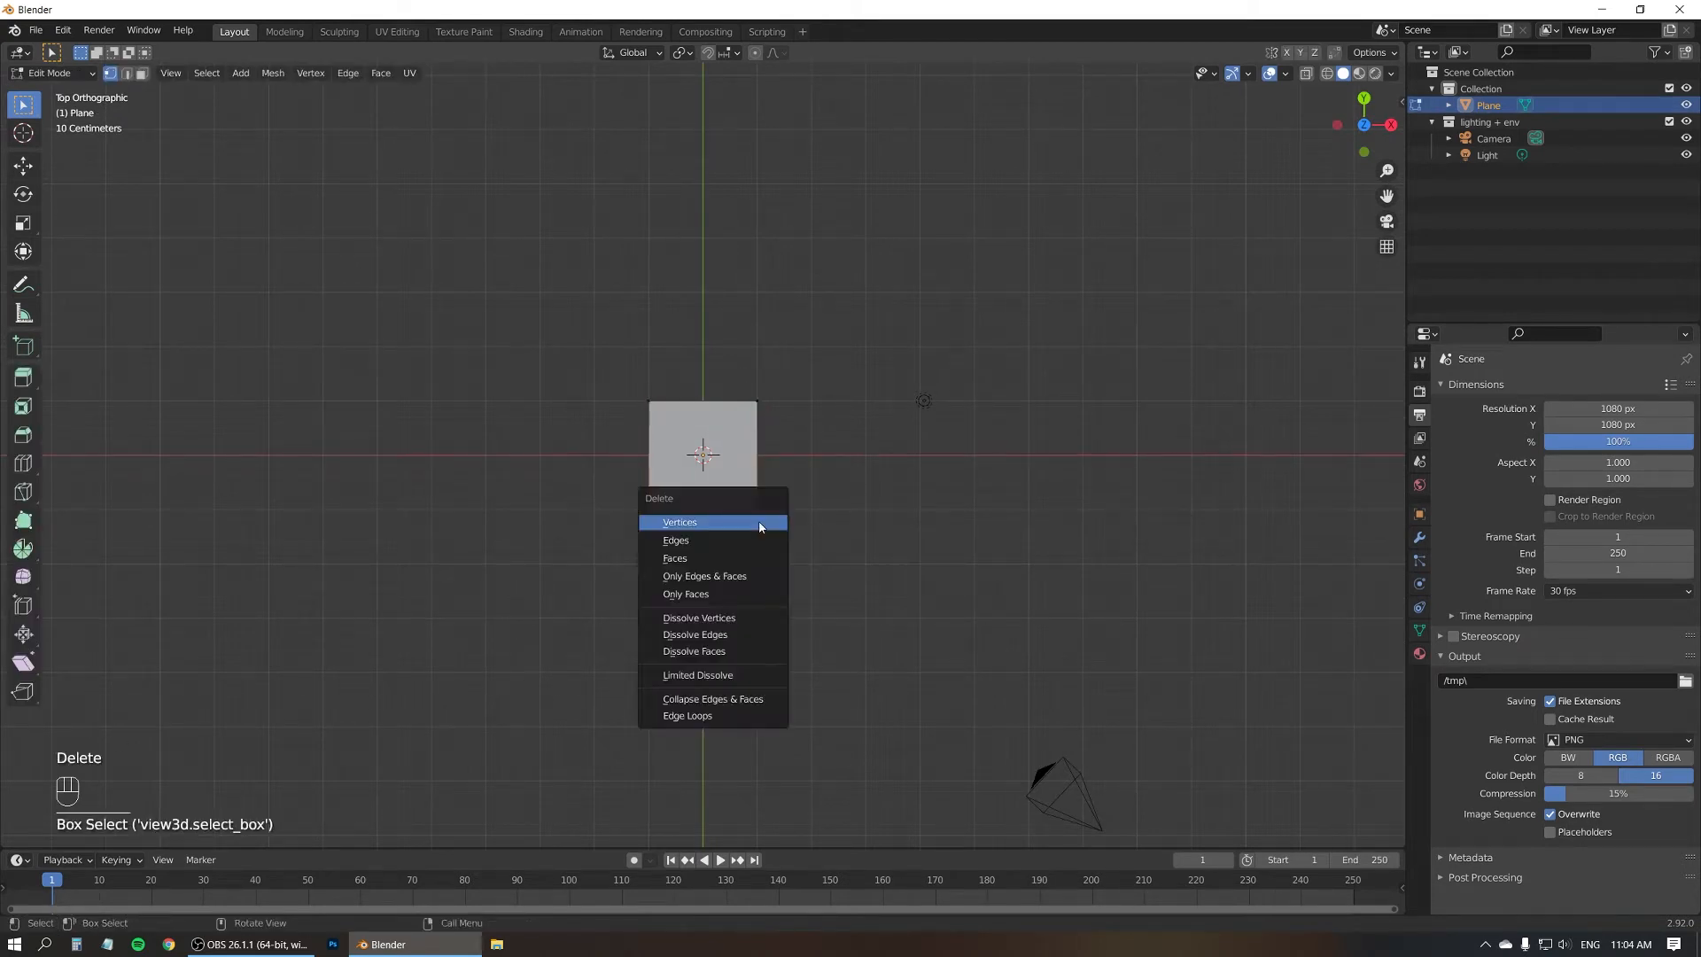
mouse_move(745, 521)
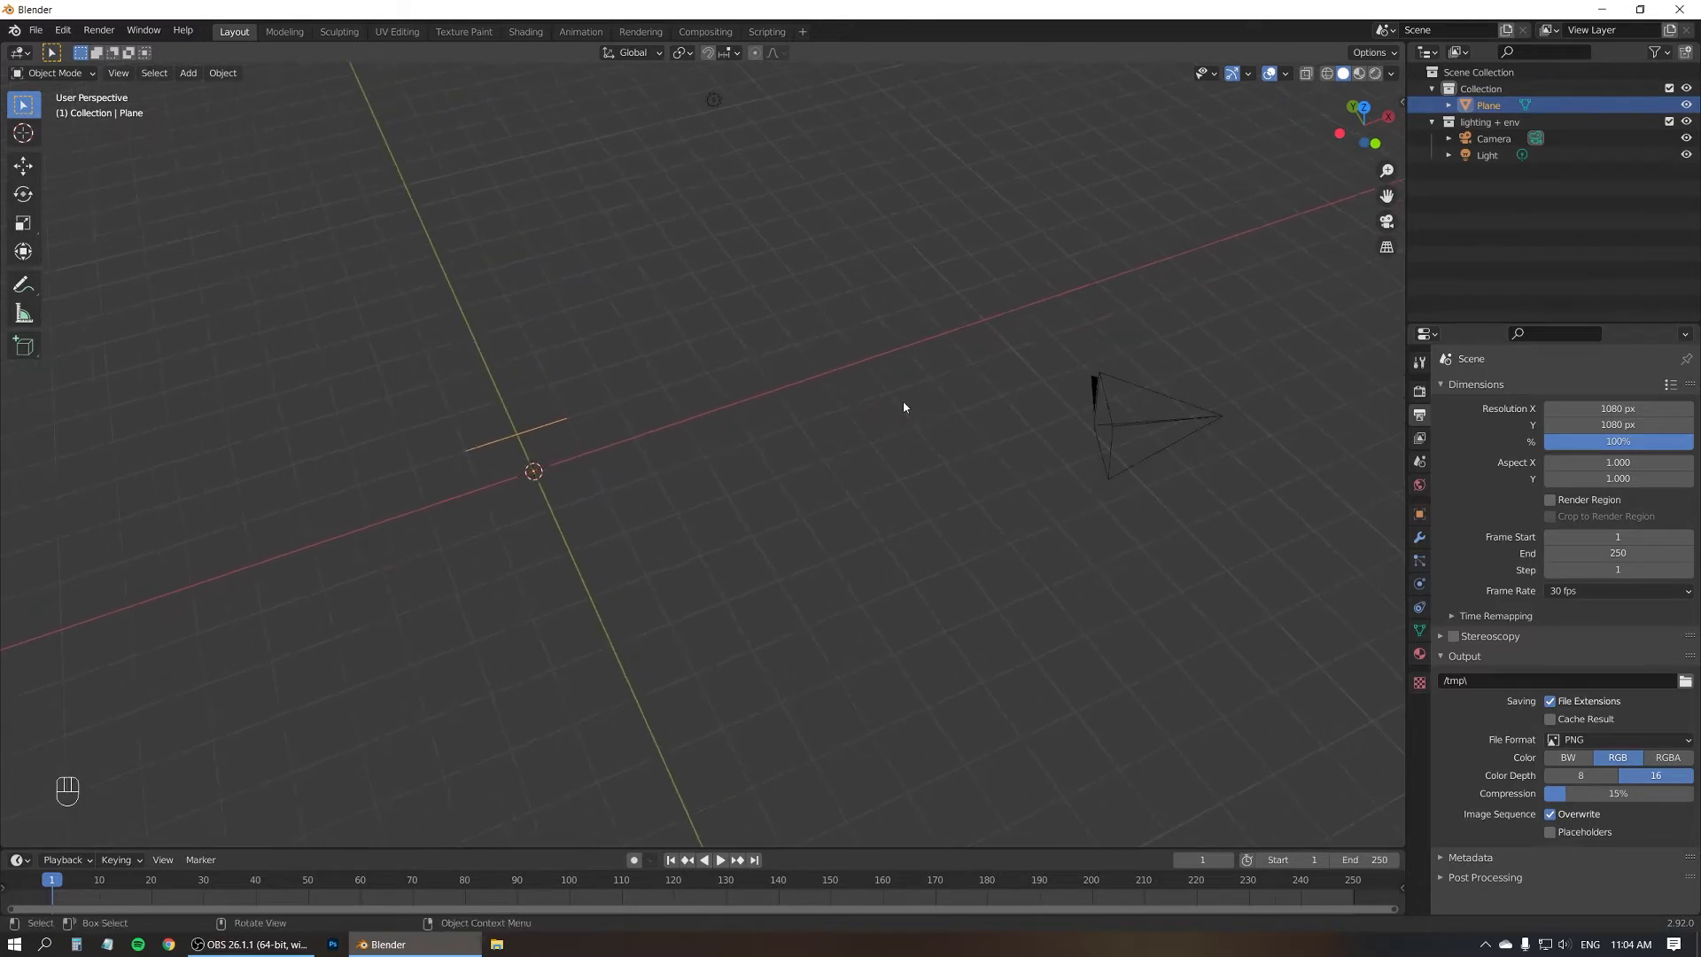
- Add a Screw modifier to the edge
left_click(1419, 536)
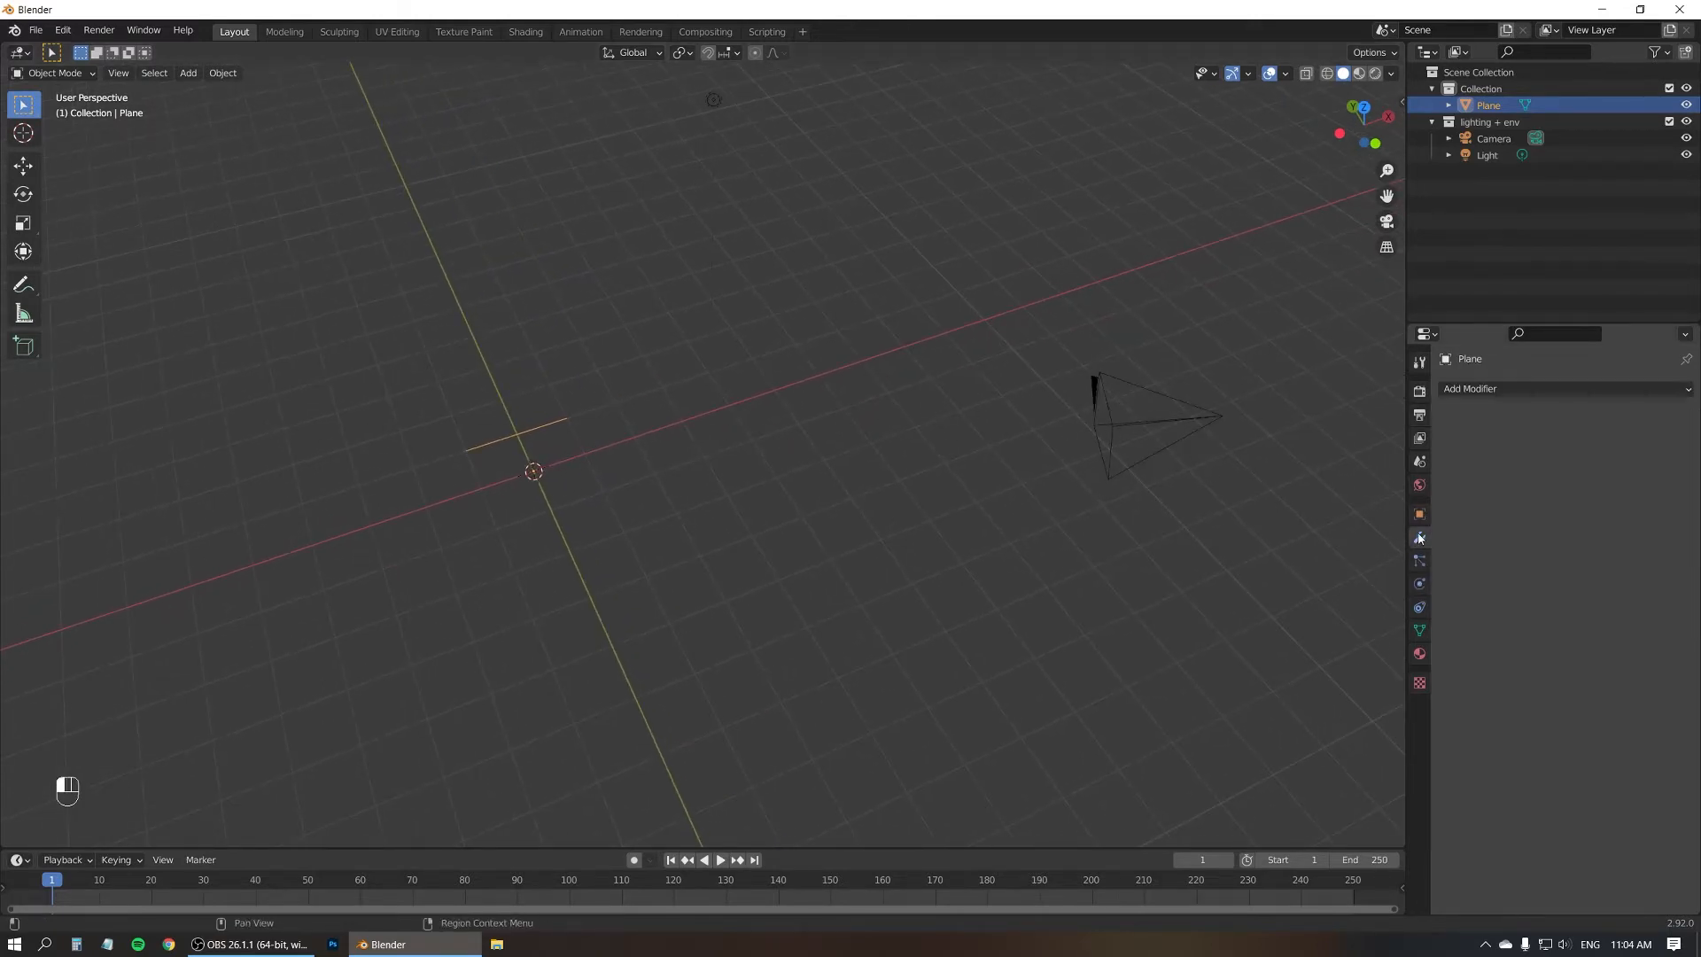
left_click(1518, 388)
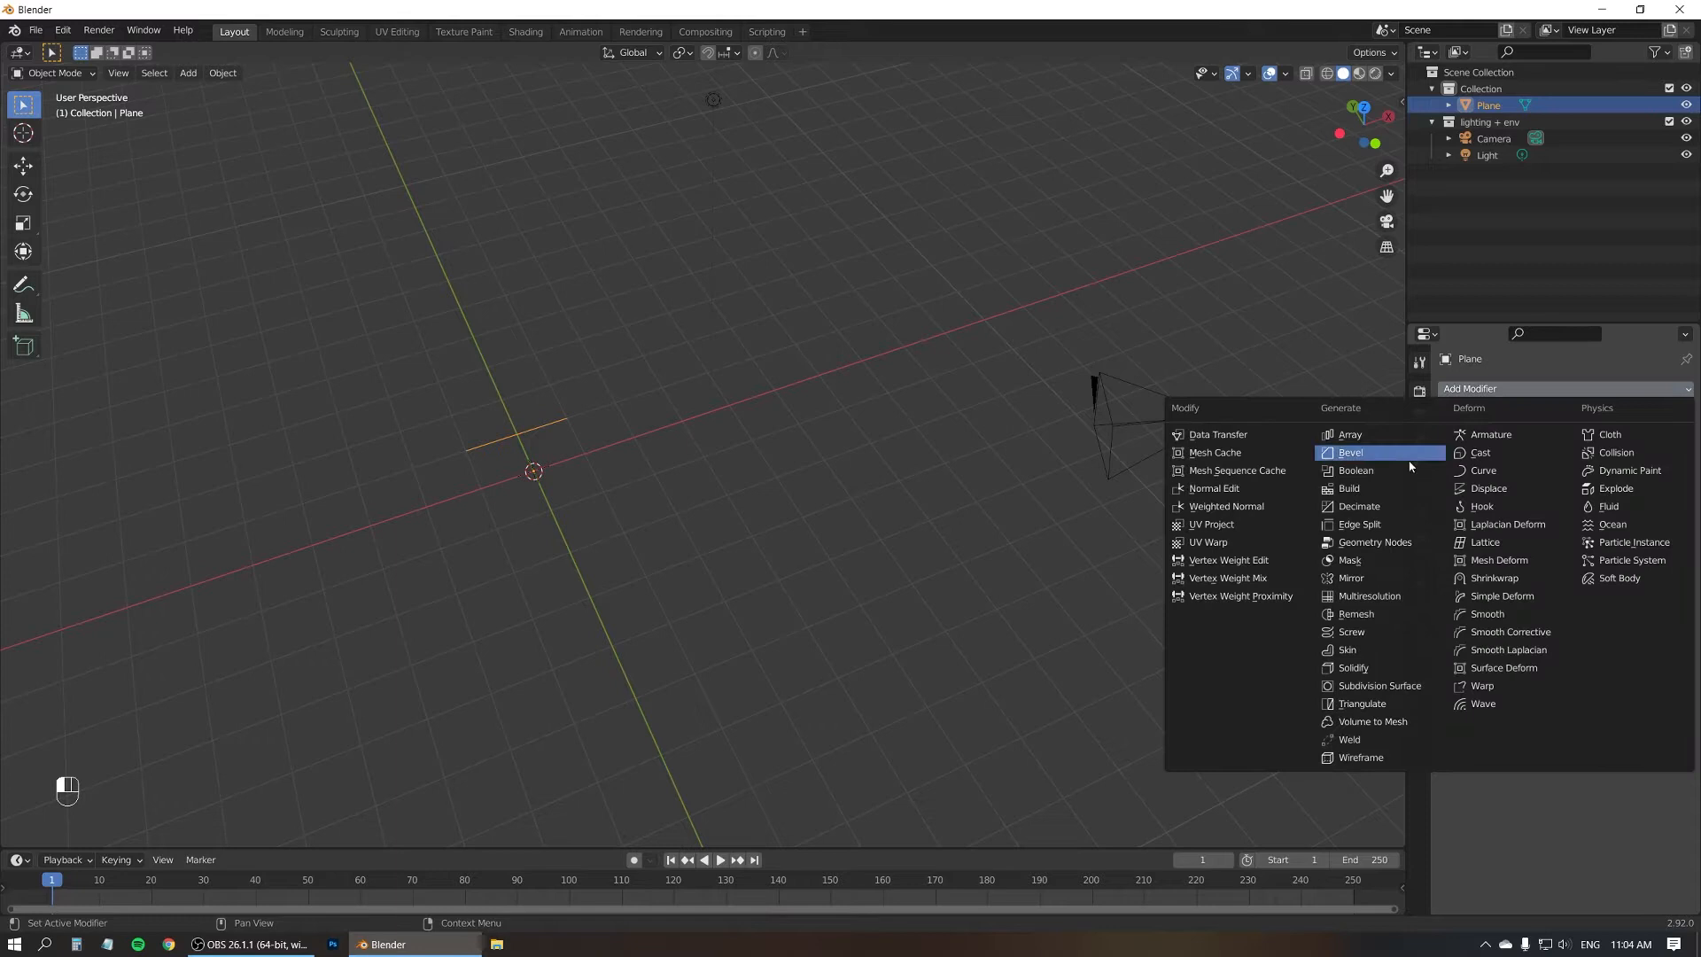
left_click(1352, 632)
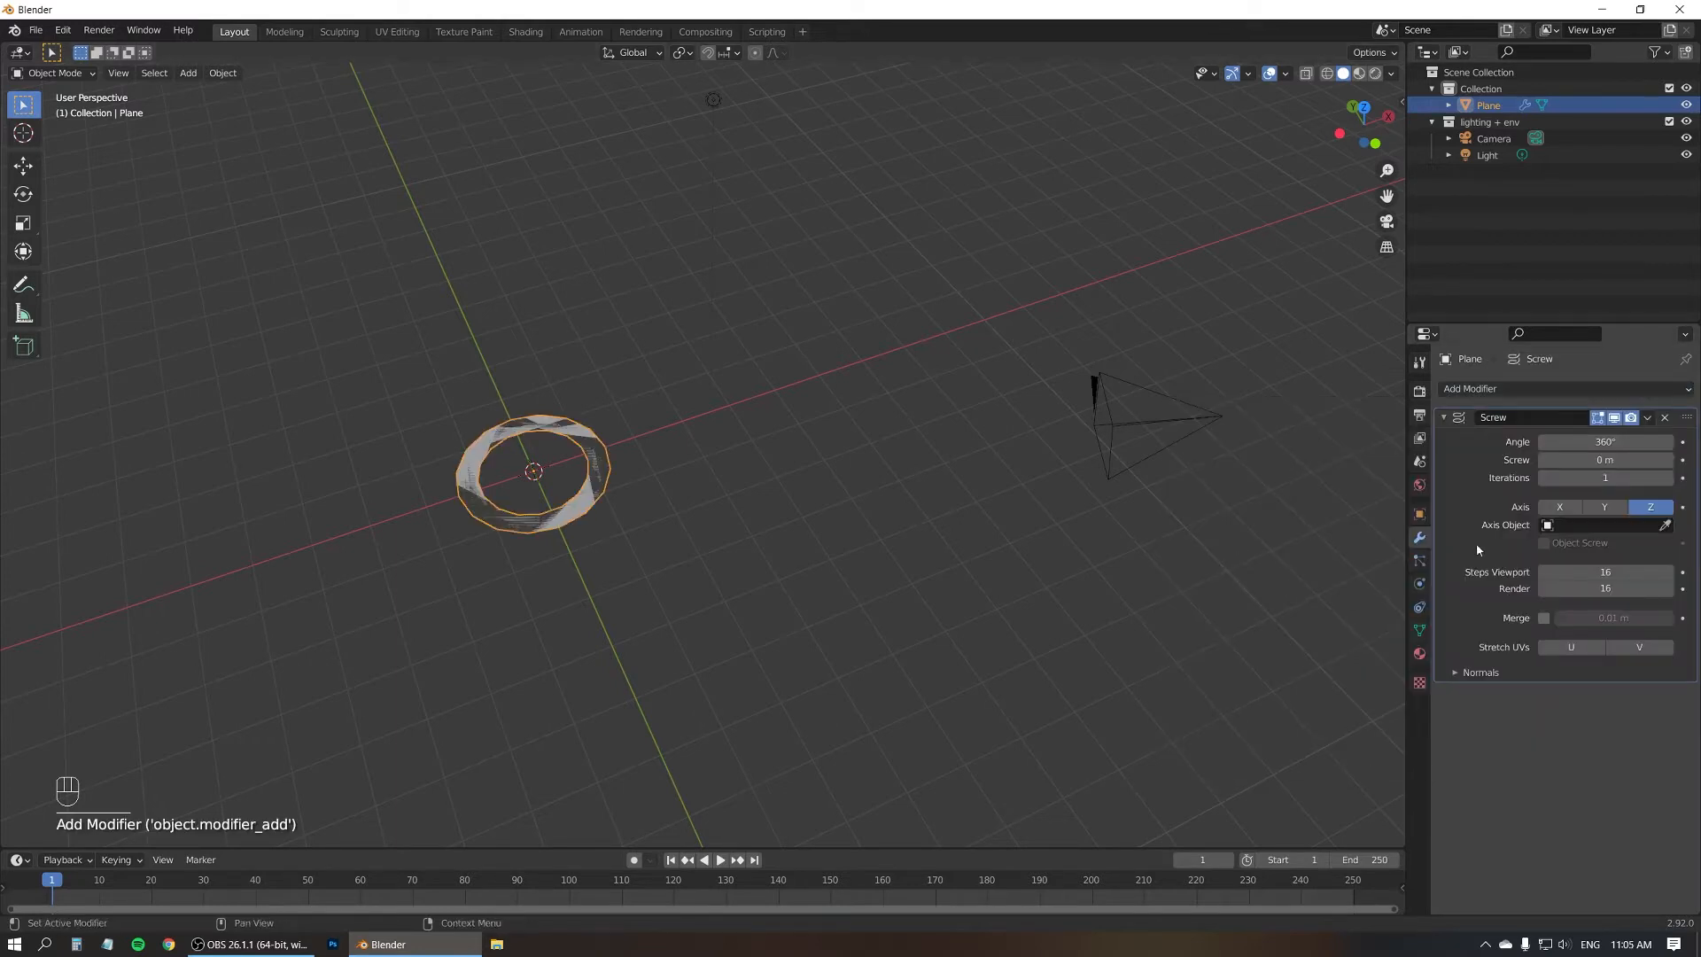
left_click(1559, 507)
type("100")
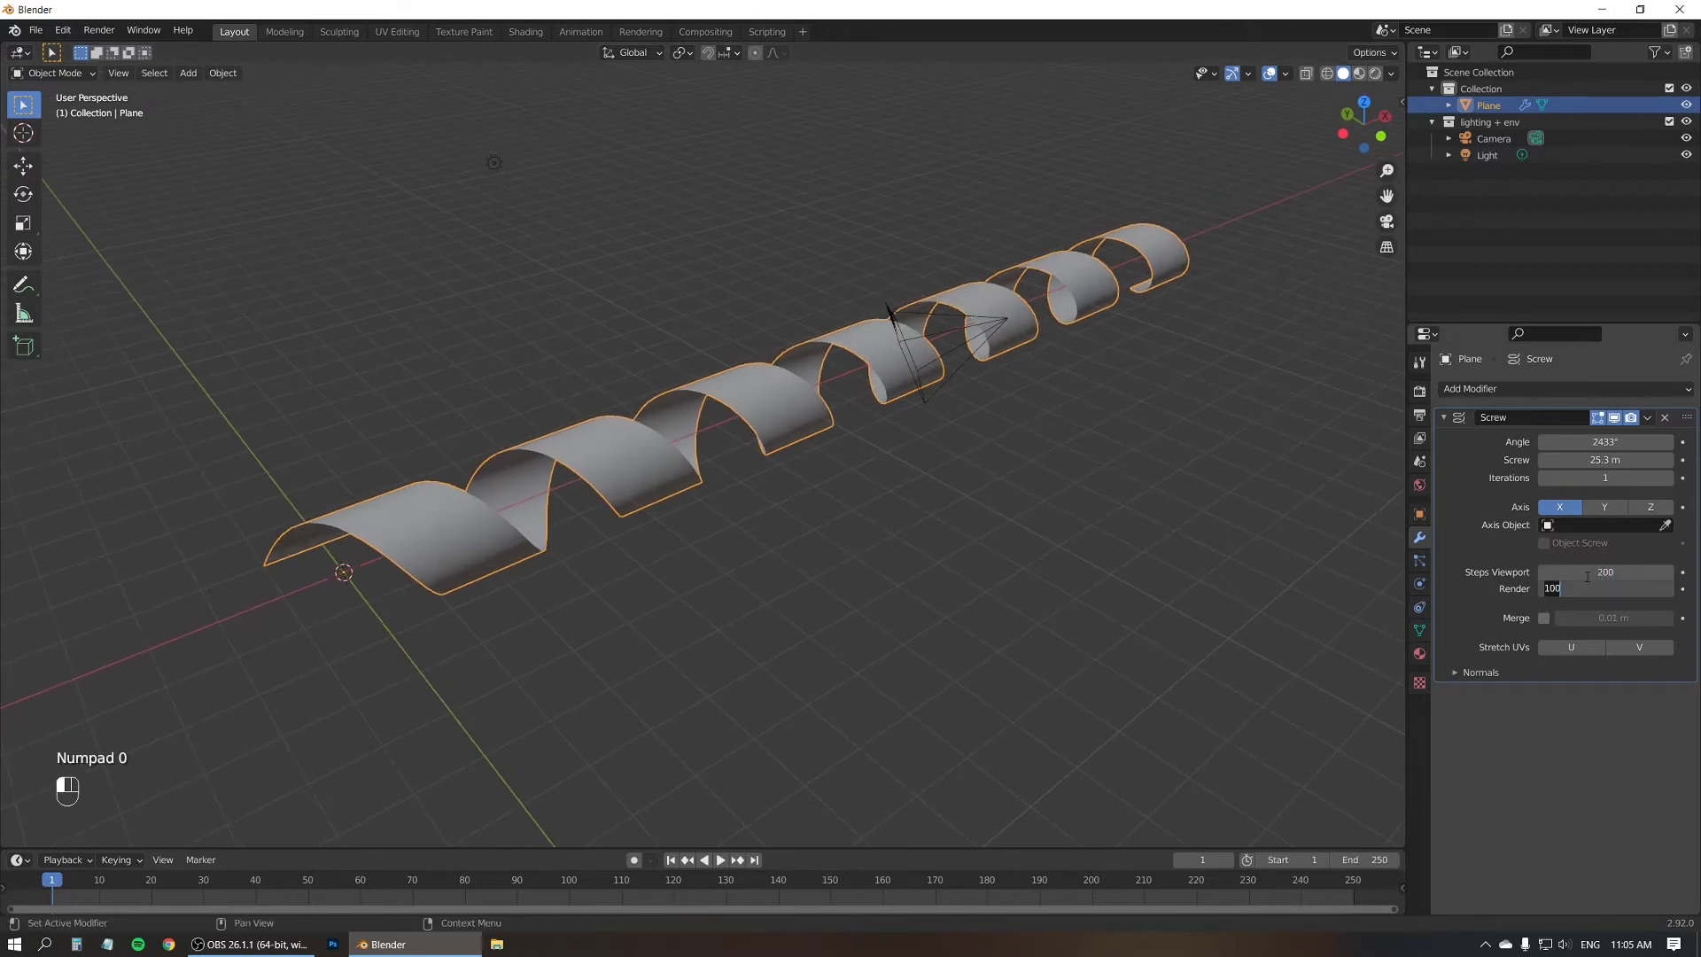
- Set the Screw's render steps to match the viewport at 200 and return to solid shading
left_click(1326, 74)
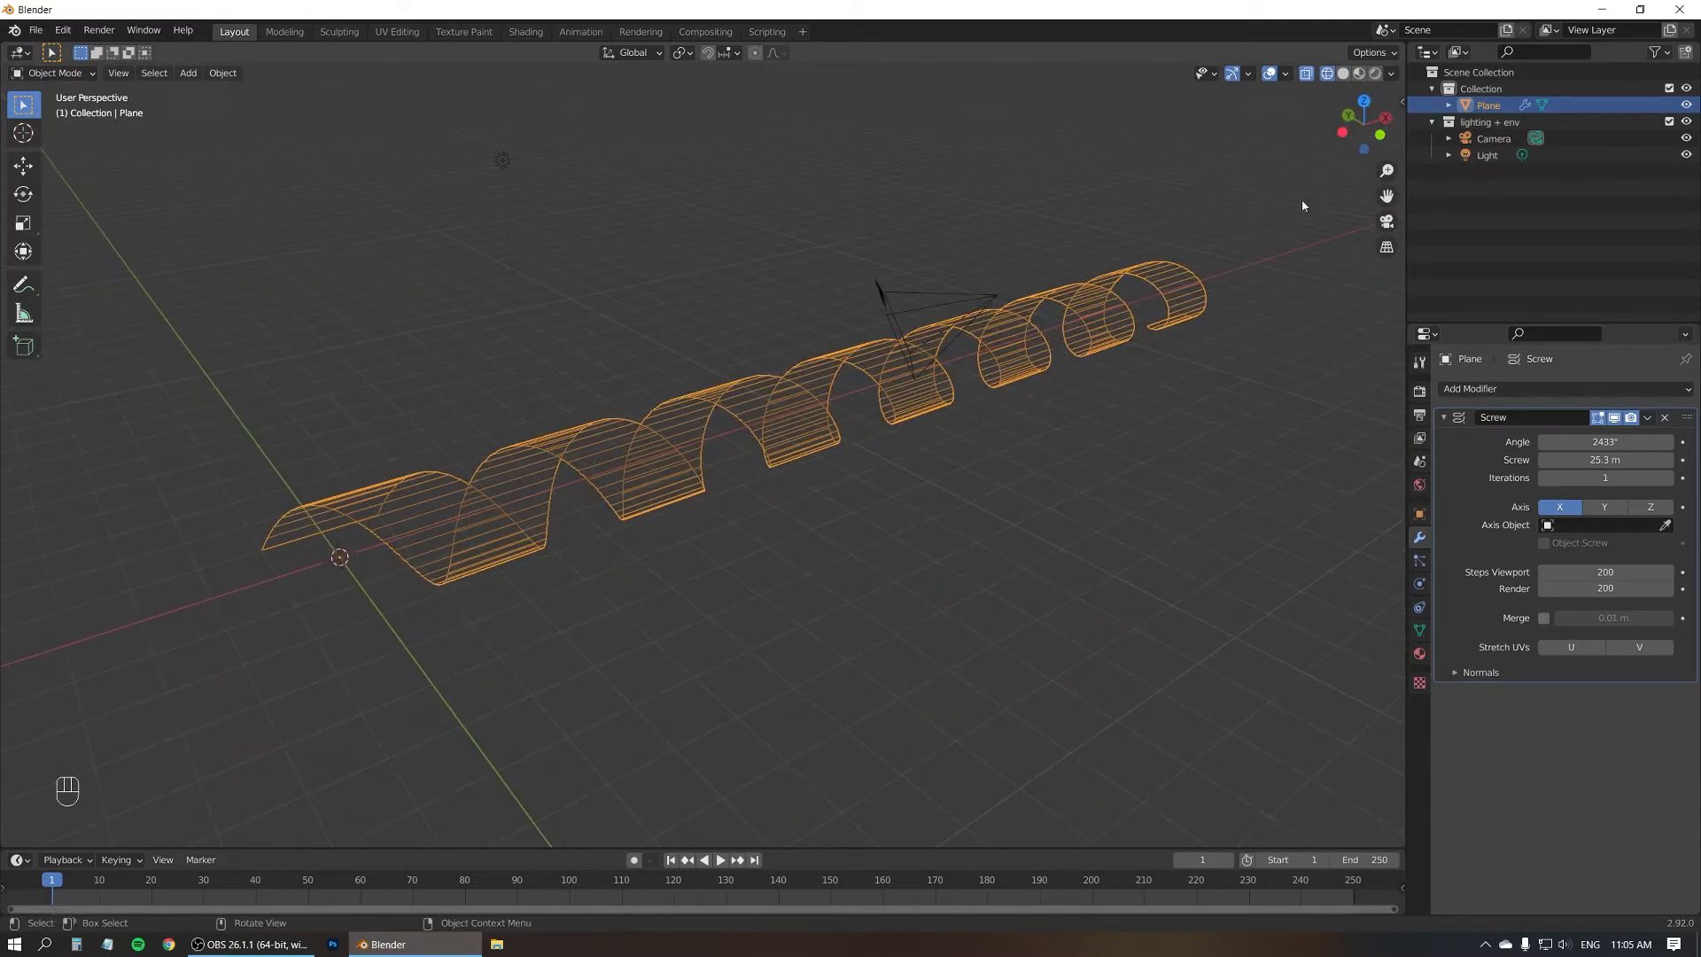
left_click(1326, 73)
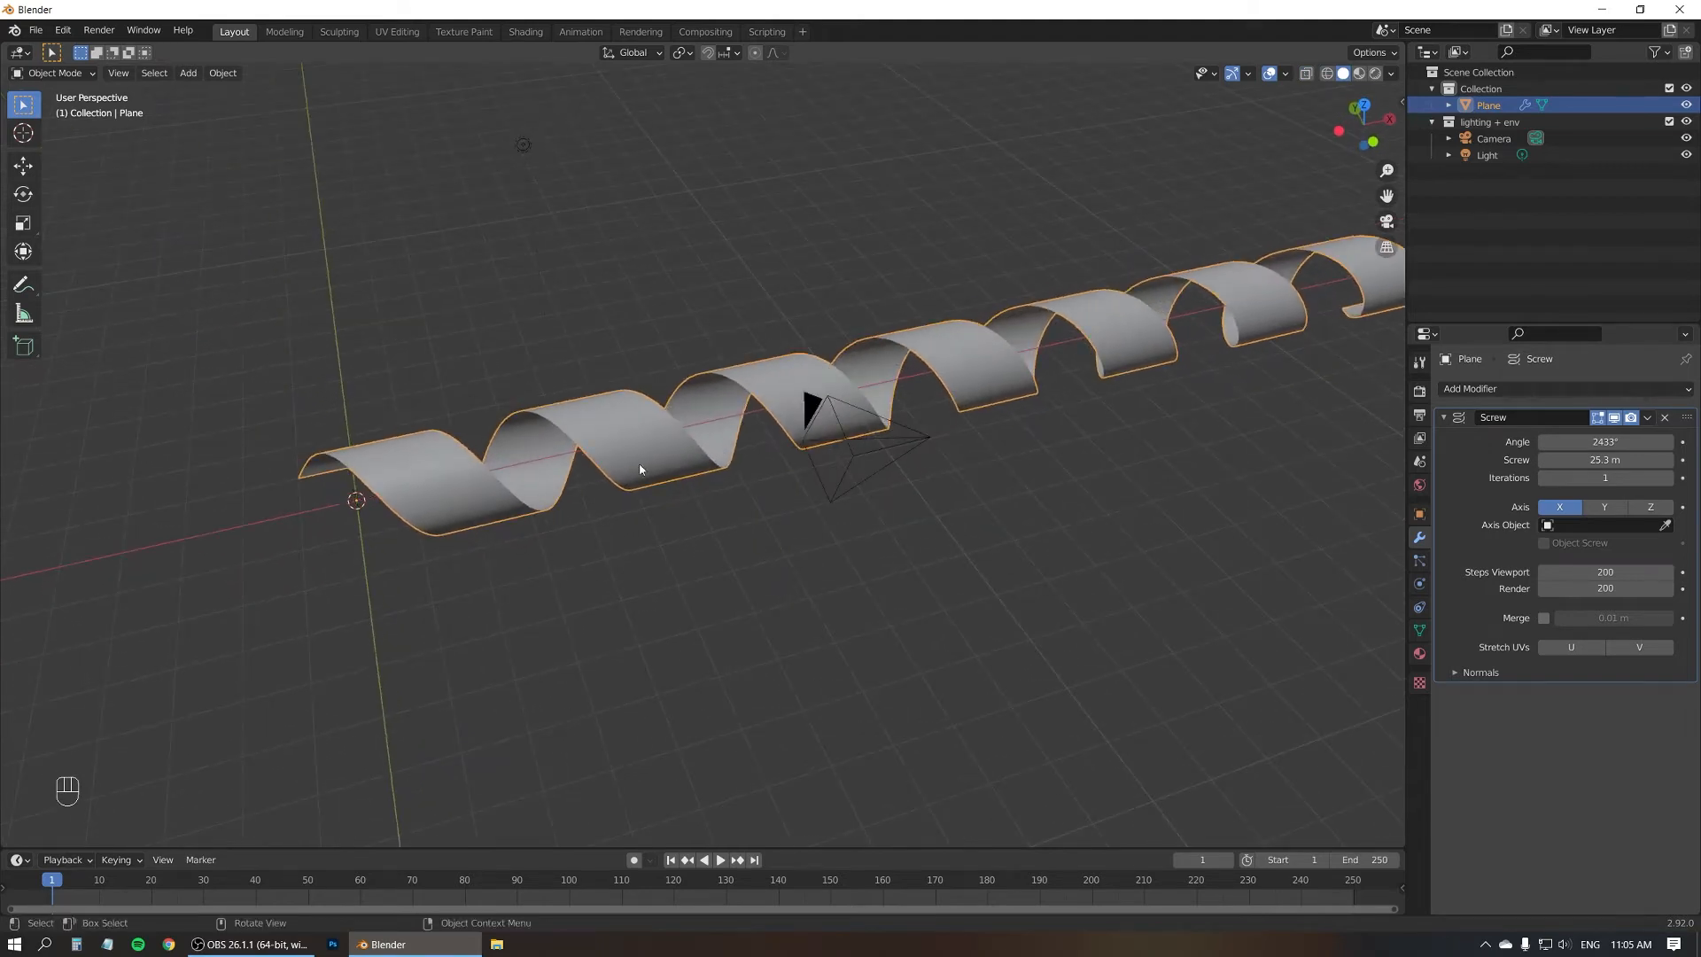
mouse_move(531, 392)
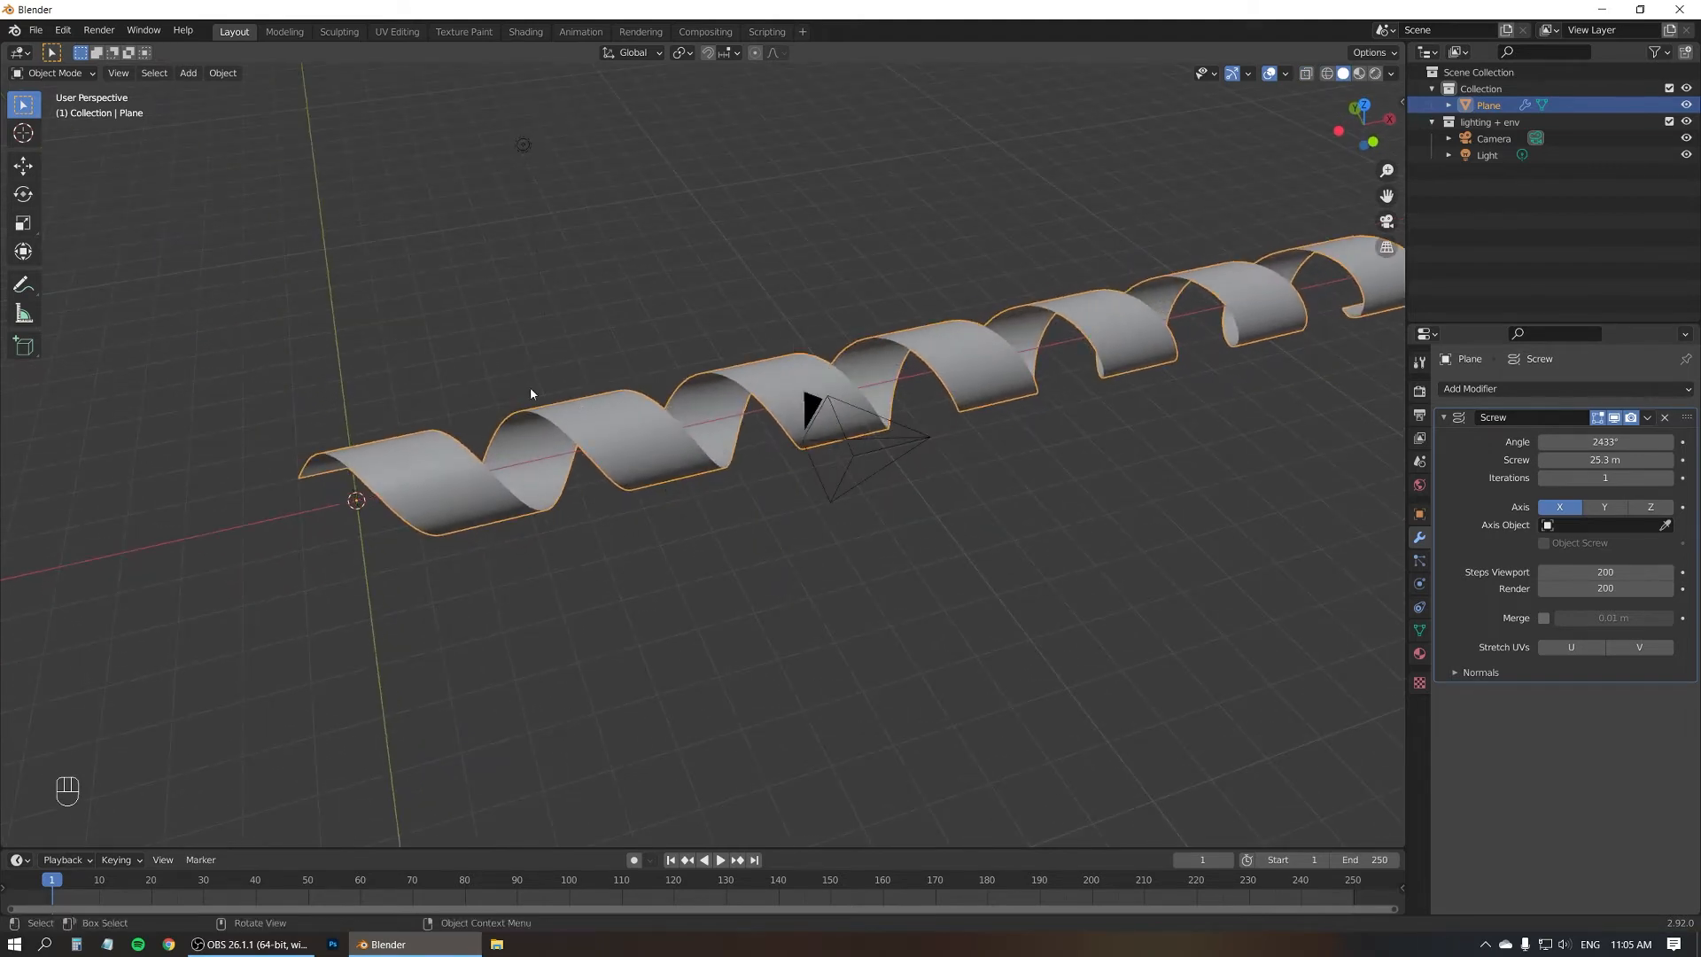
key("Tab")
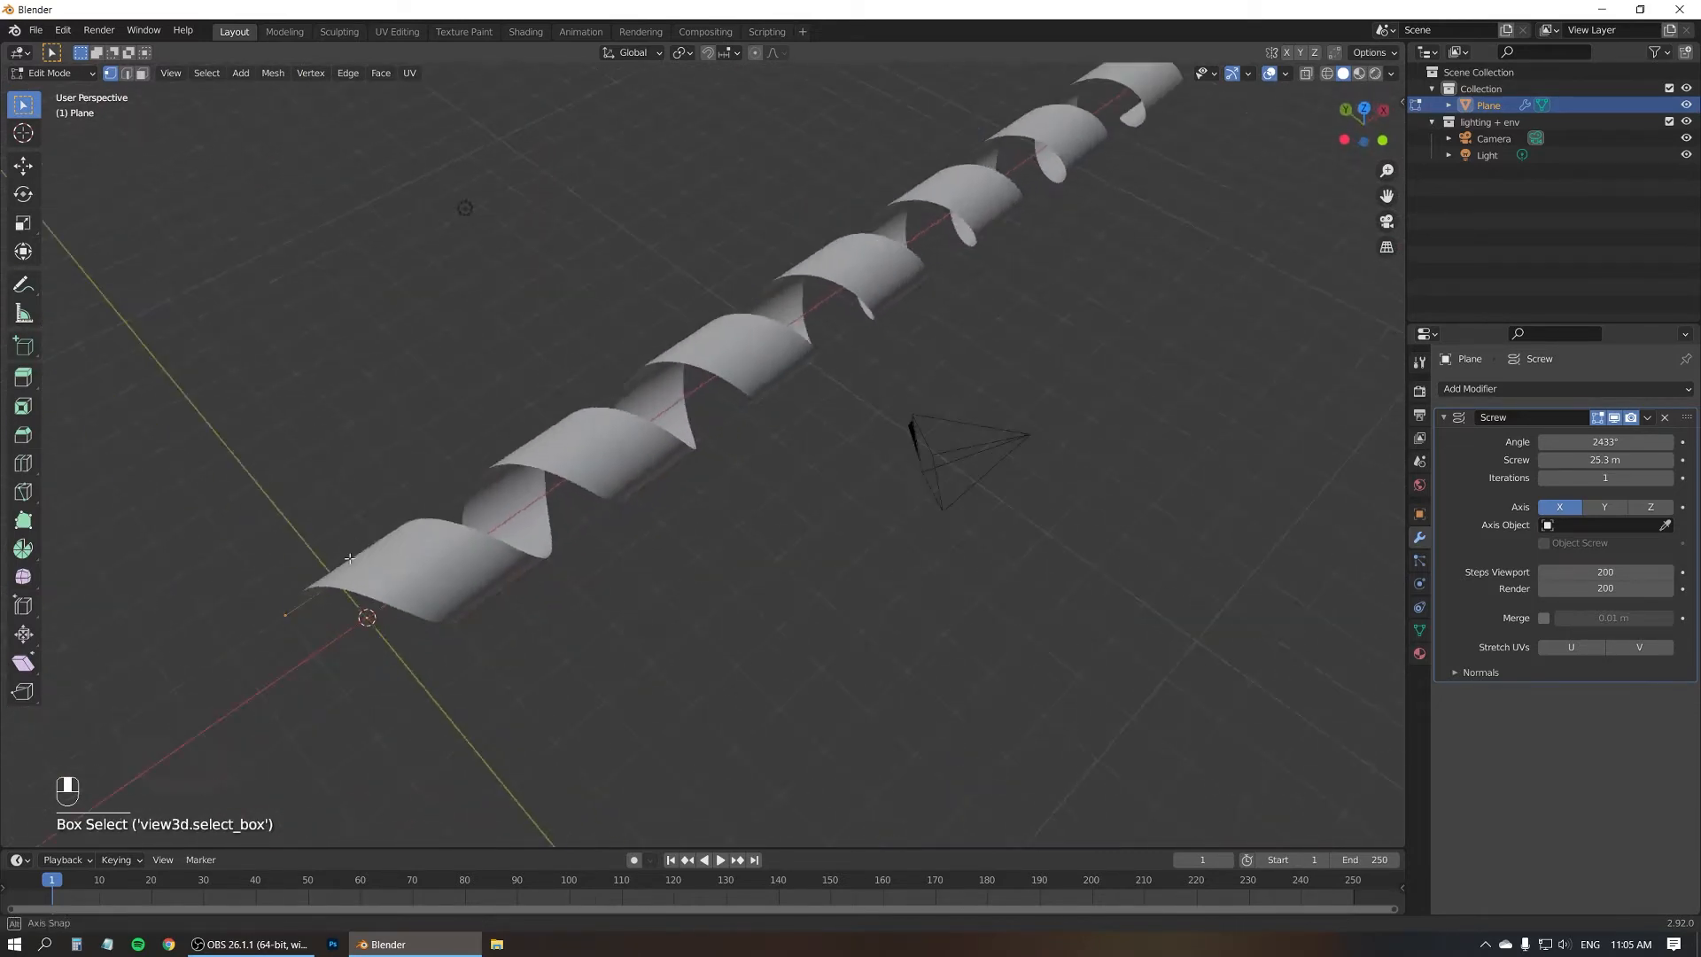
- Move the edge about 1.4 m along X and return to Object Mode
key("g")
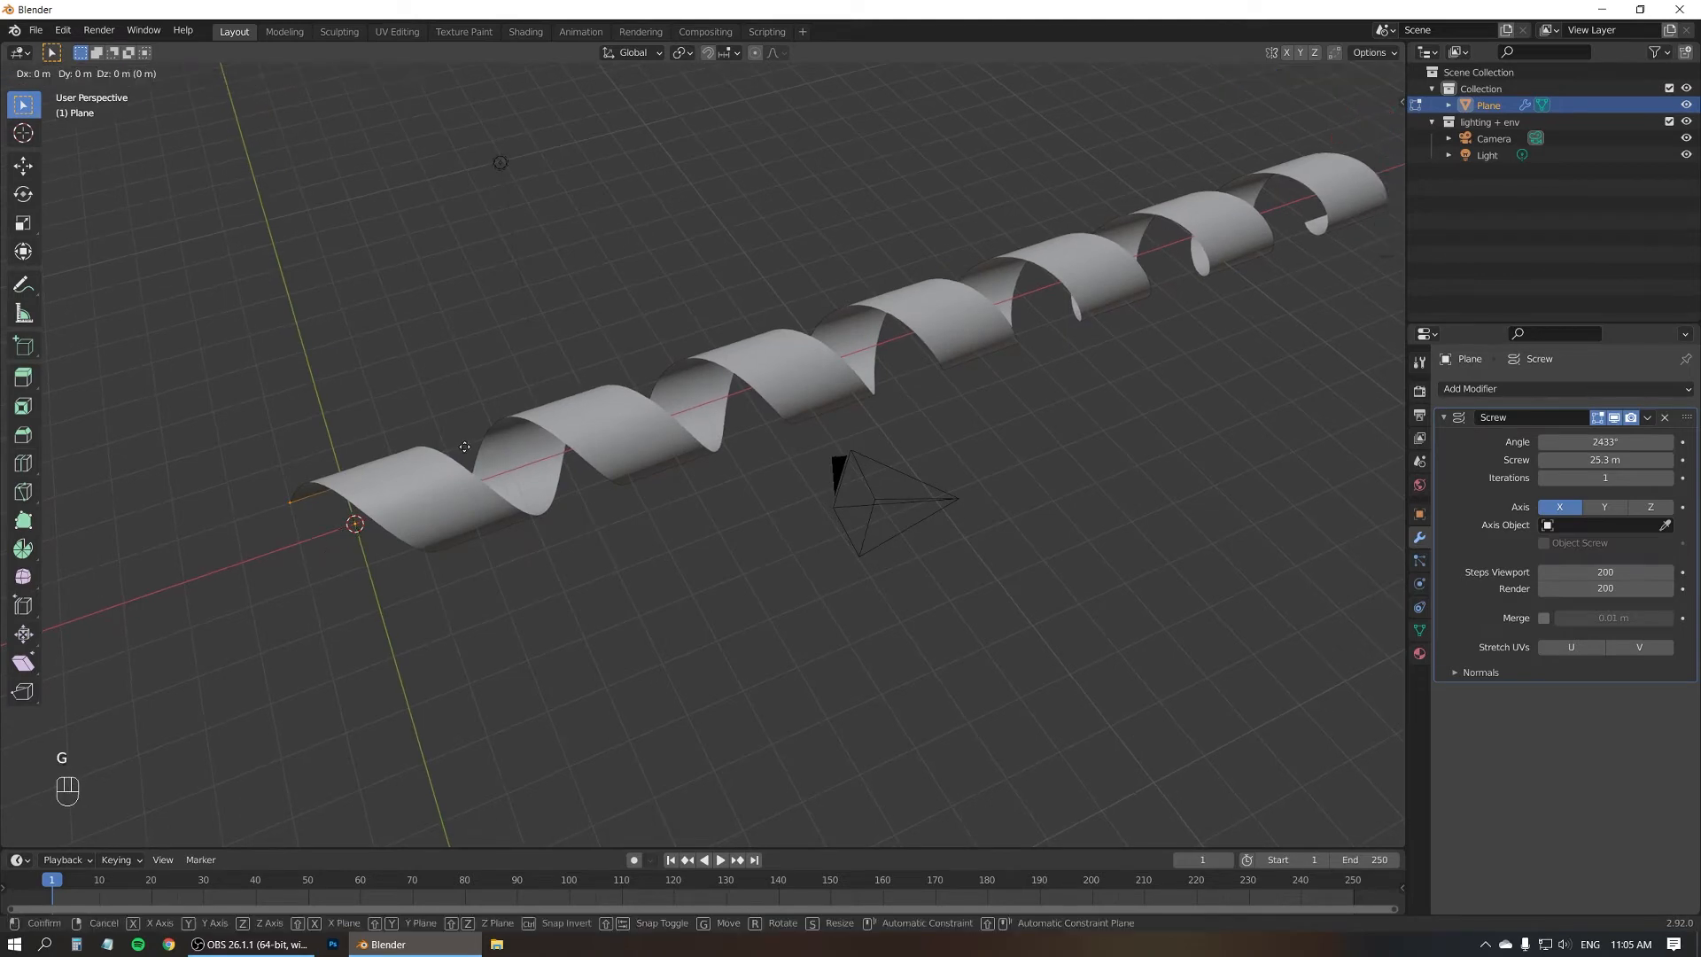
mouse_move(540, 422)
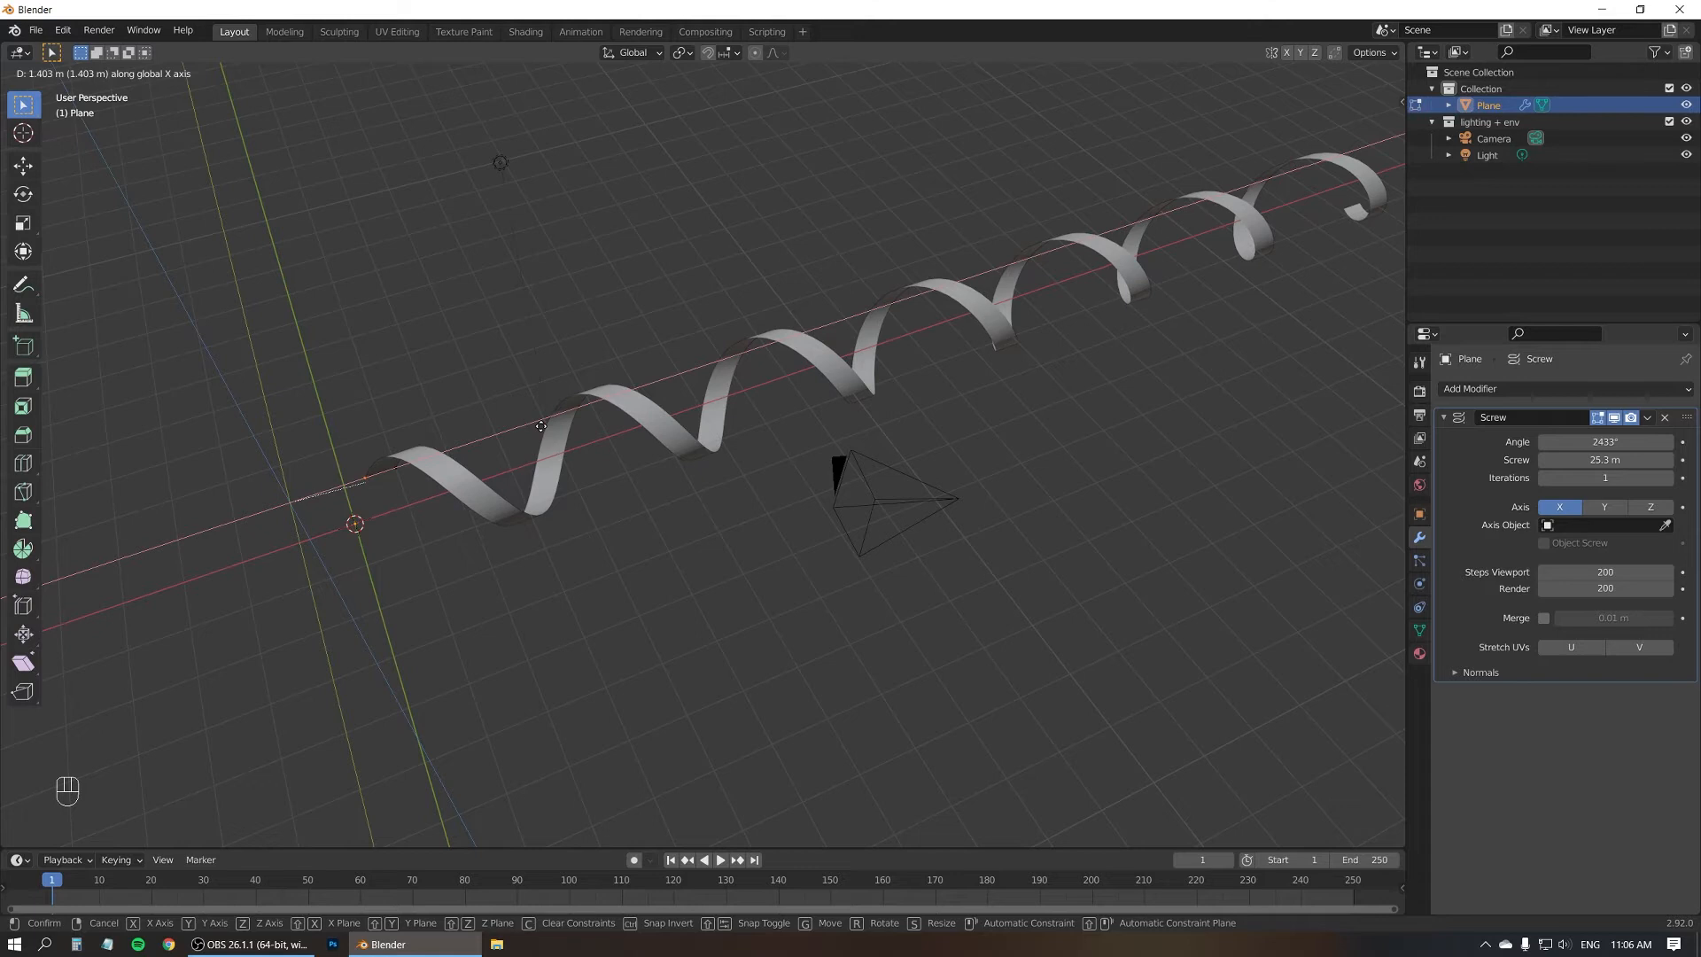
left_click(700, 364)
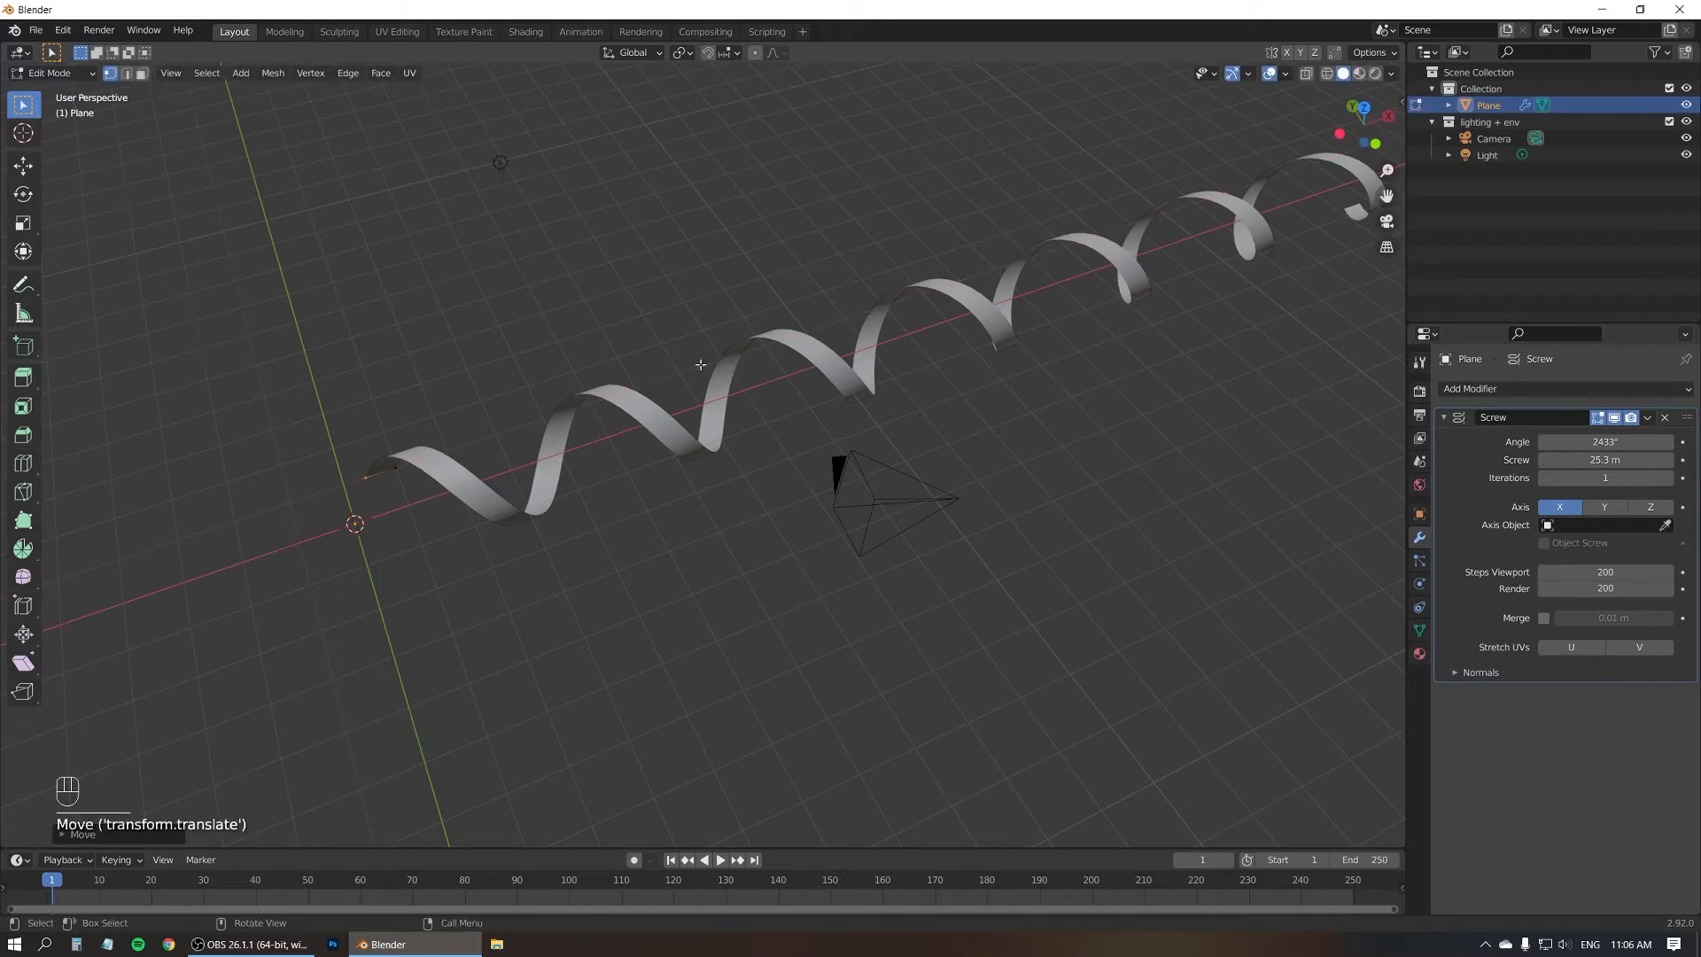
key("Tab")
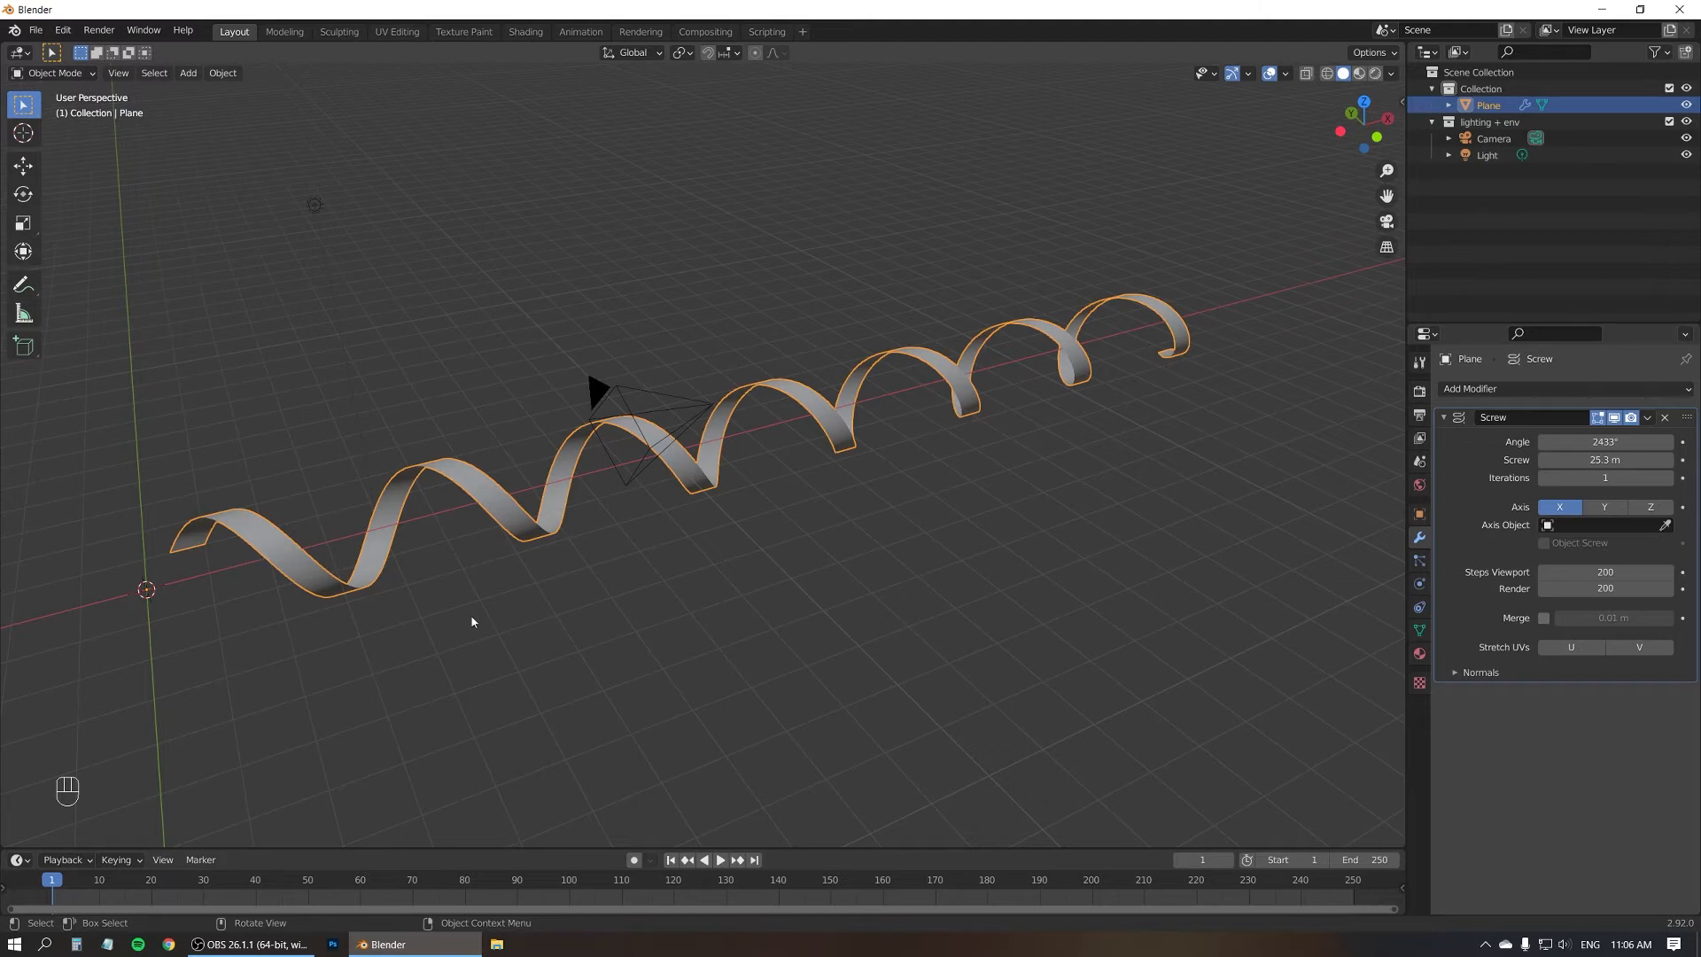
mouse_move(183, 555)
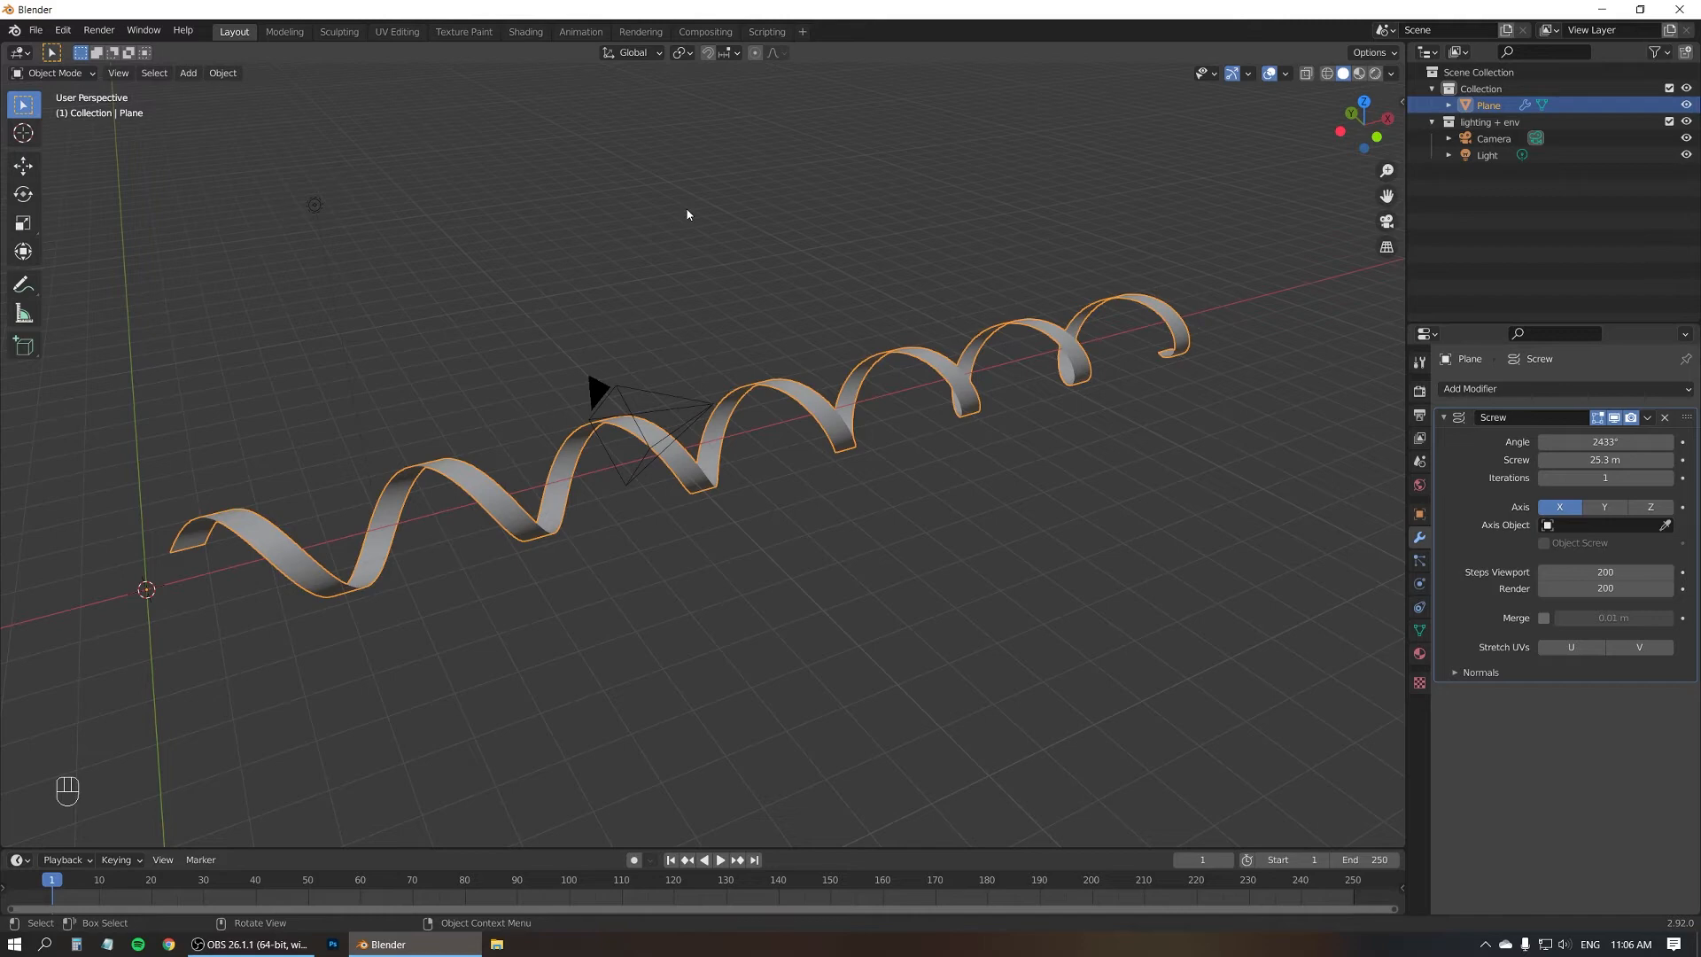
- Add a Bezier curve and stretch it along X to span the ribbon
key("shift+a")
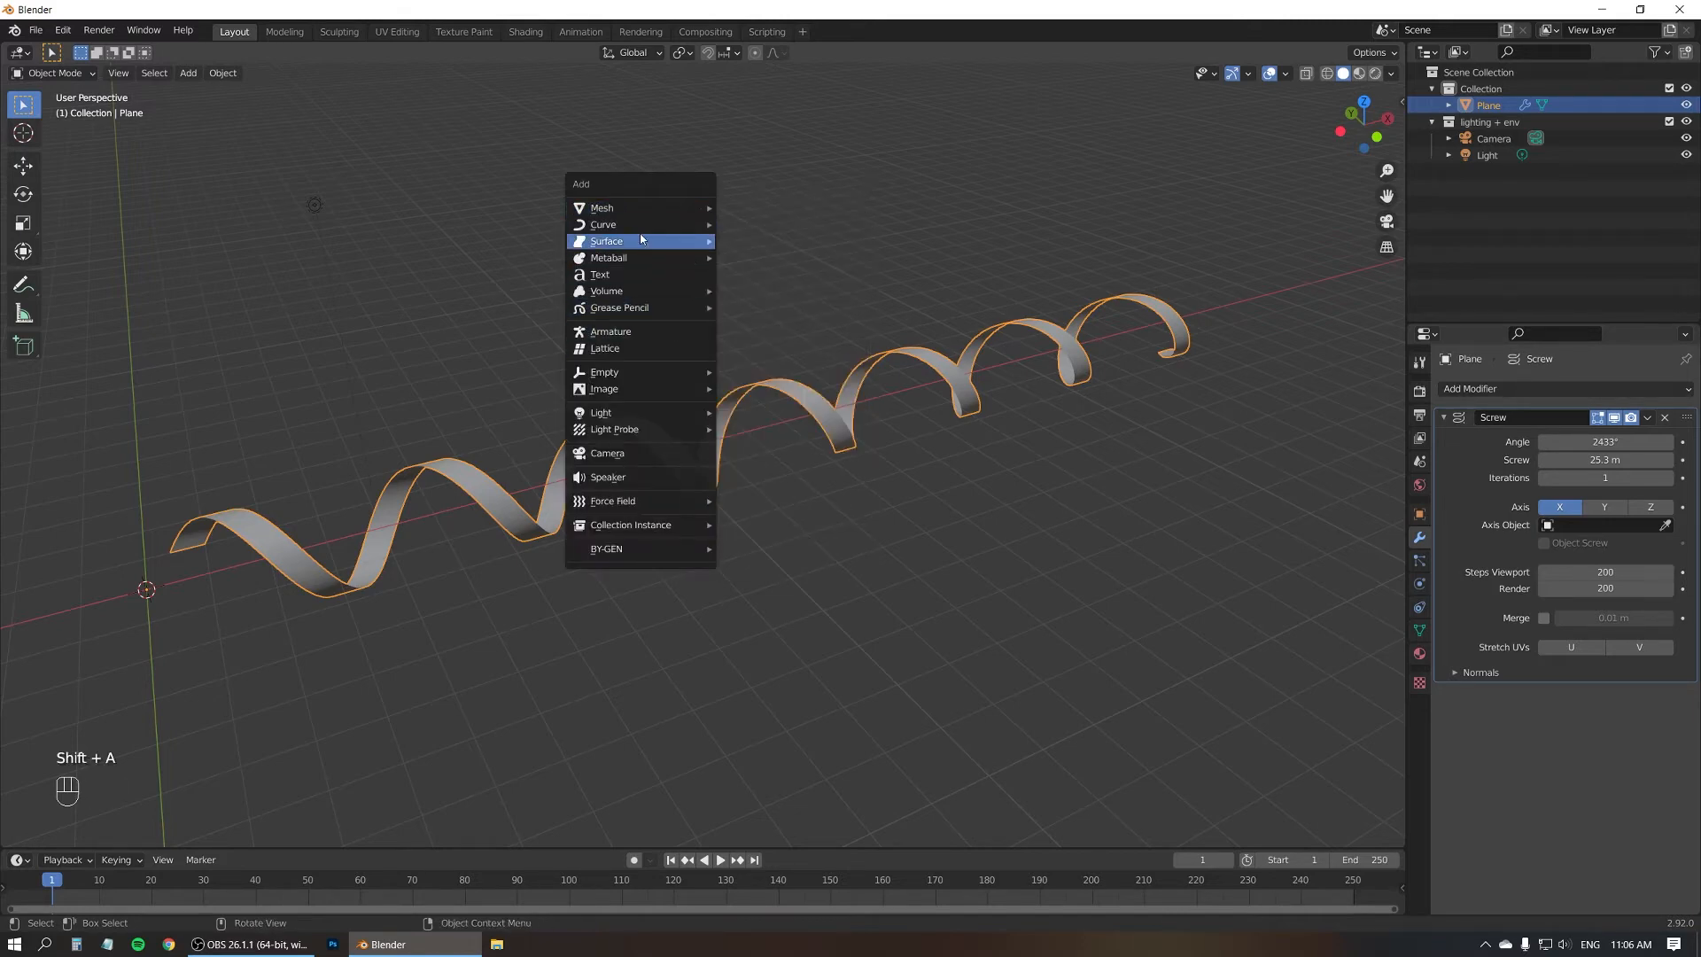
left_click(603, 224)
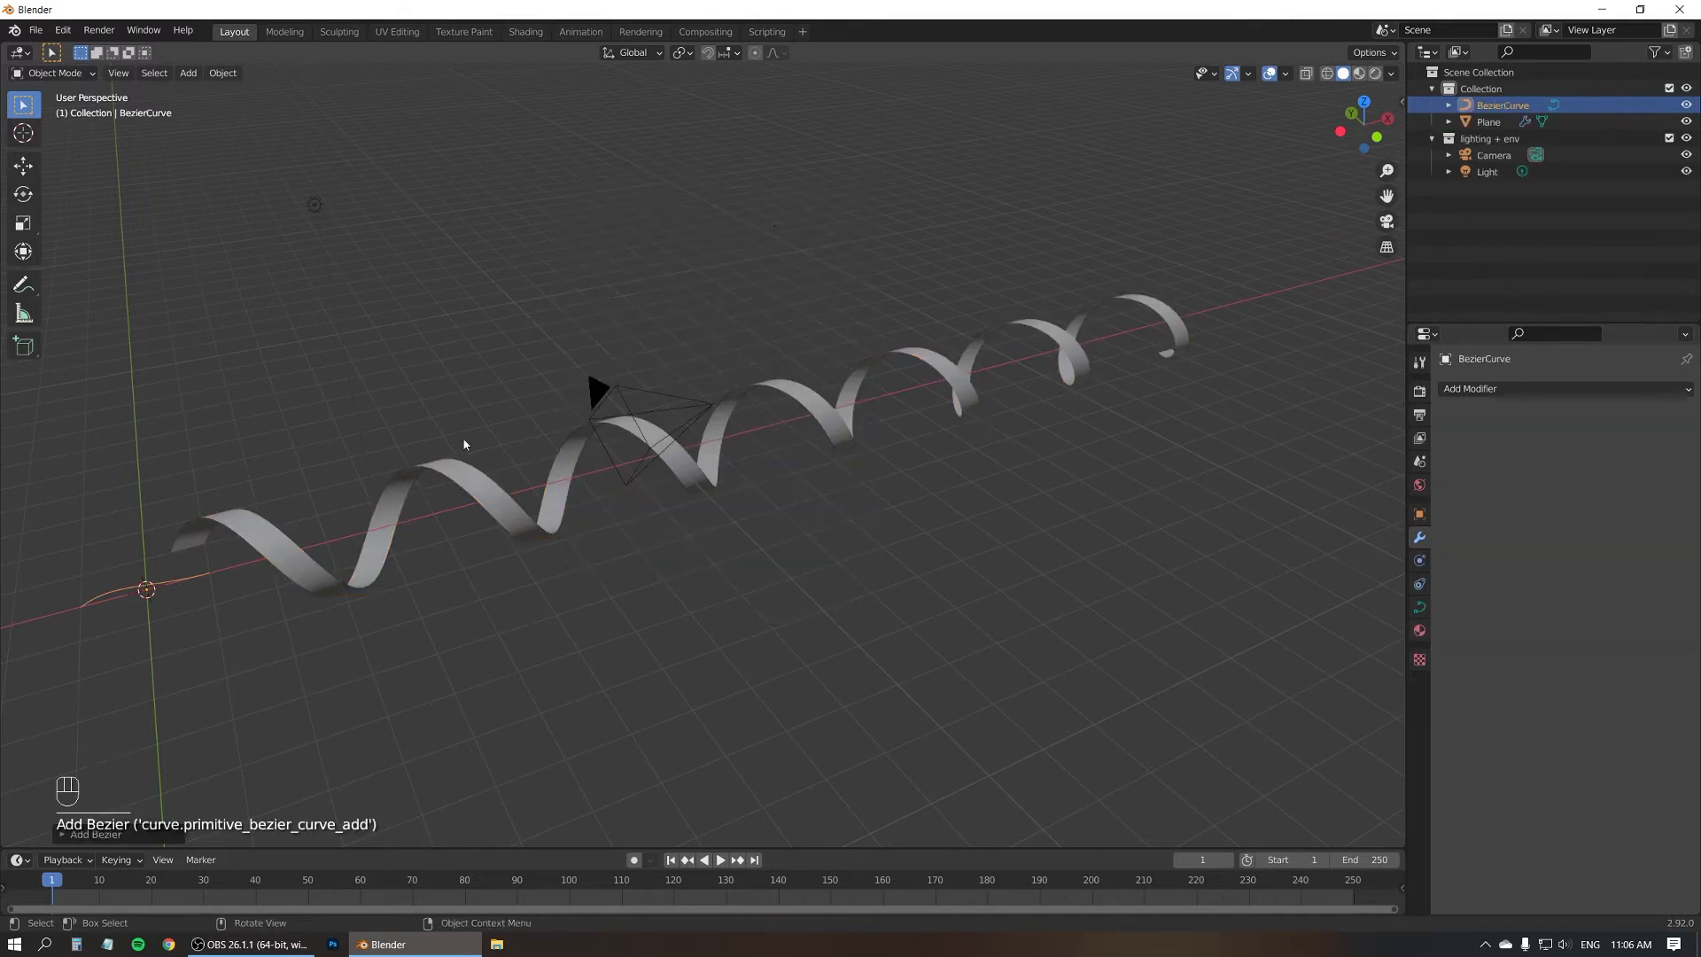
mouse_move(383, 358)
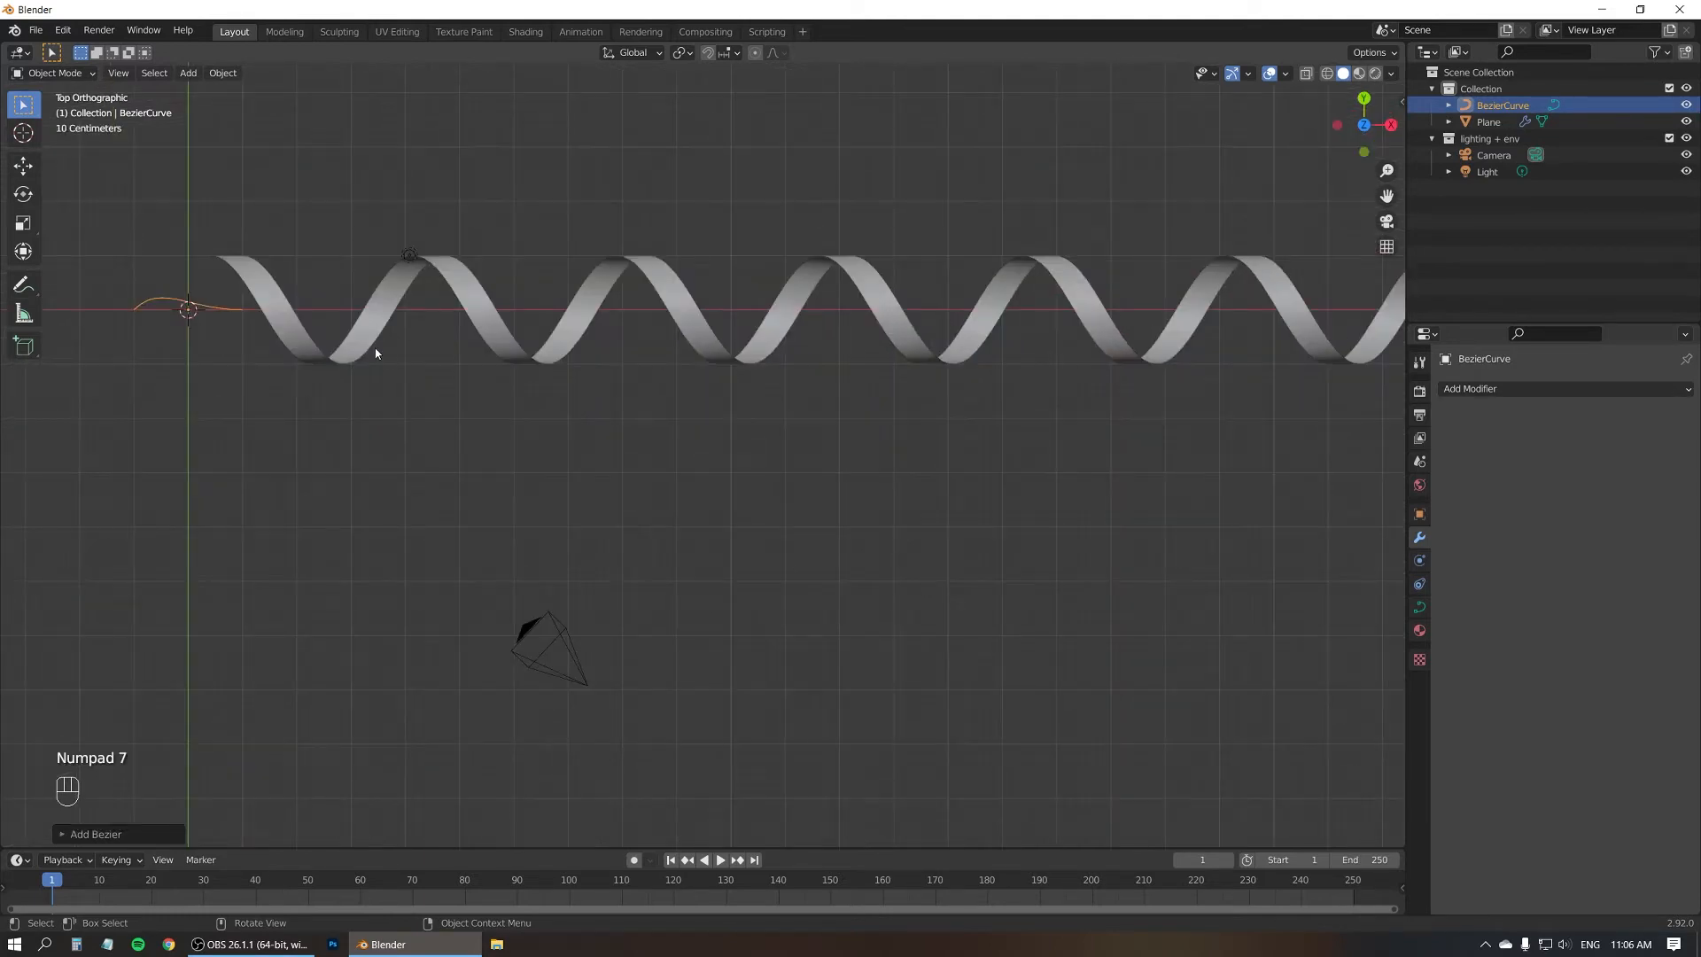
key("Tab")
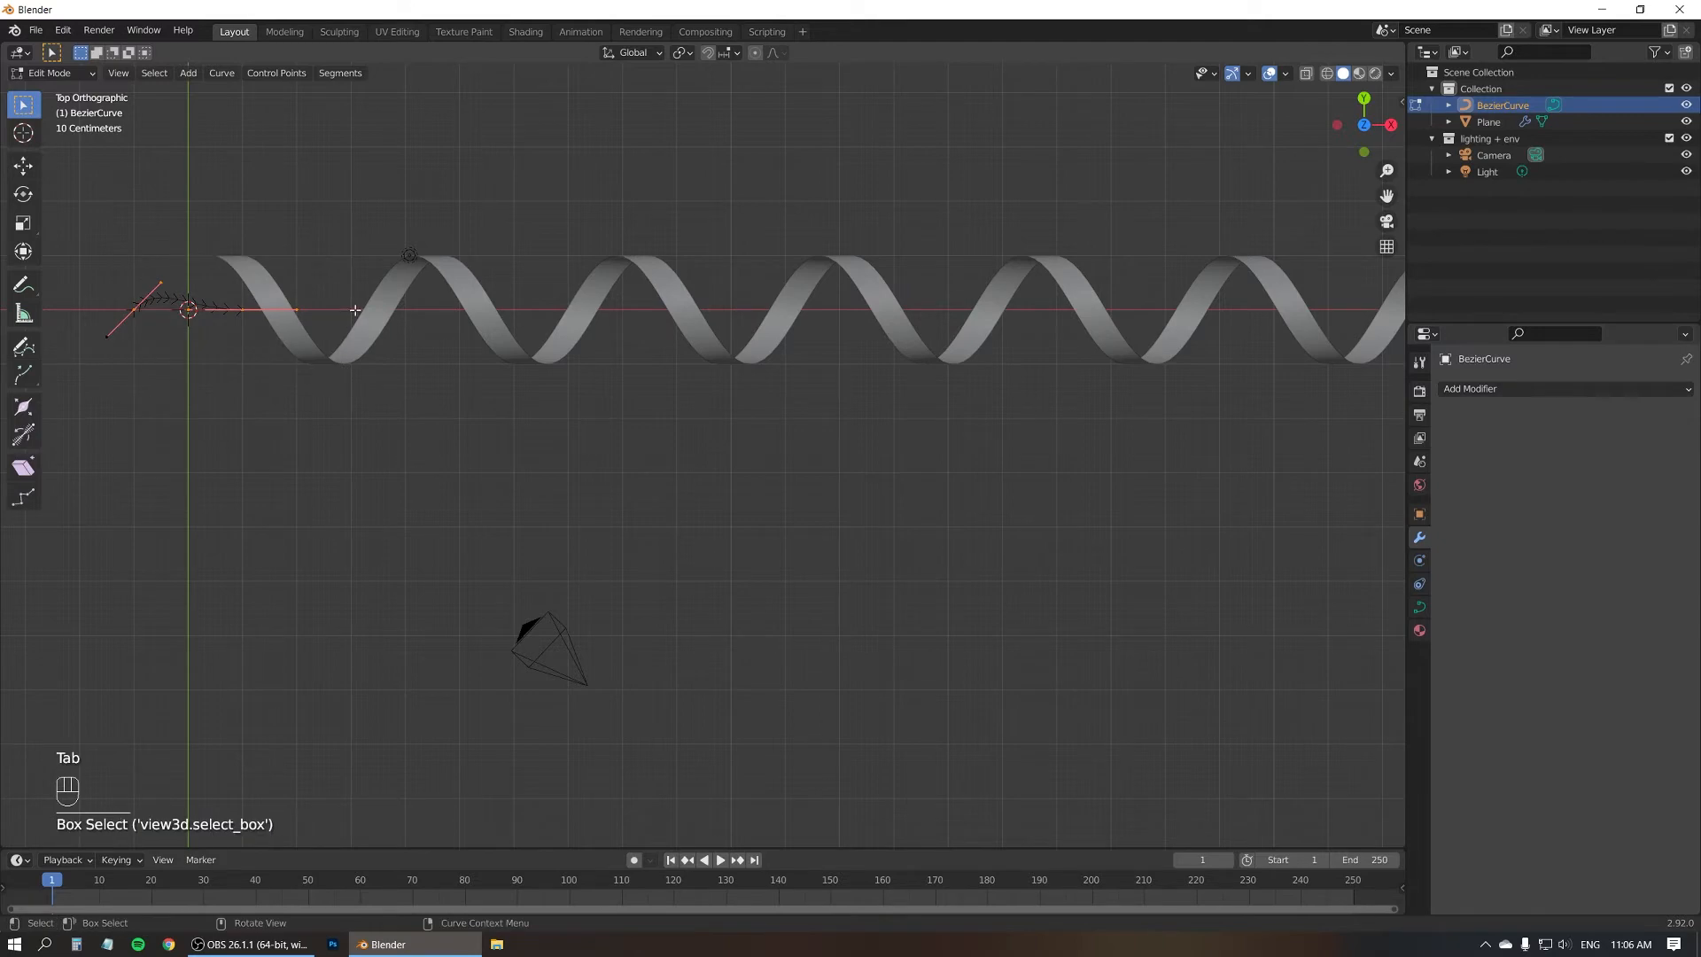
key("g")
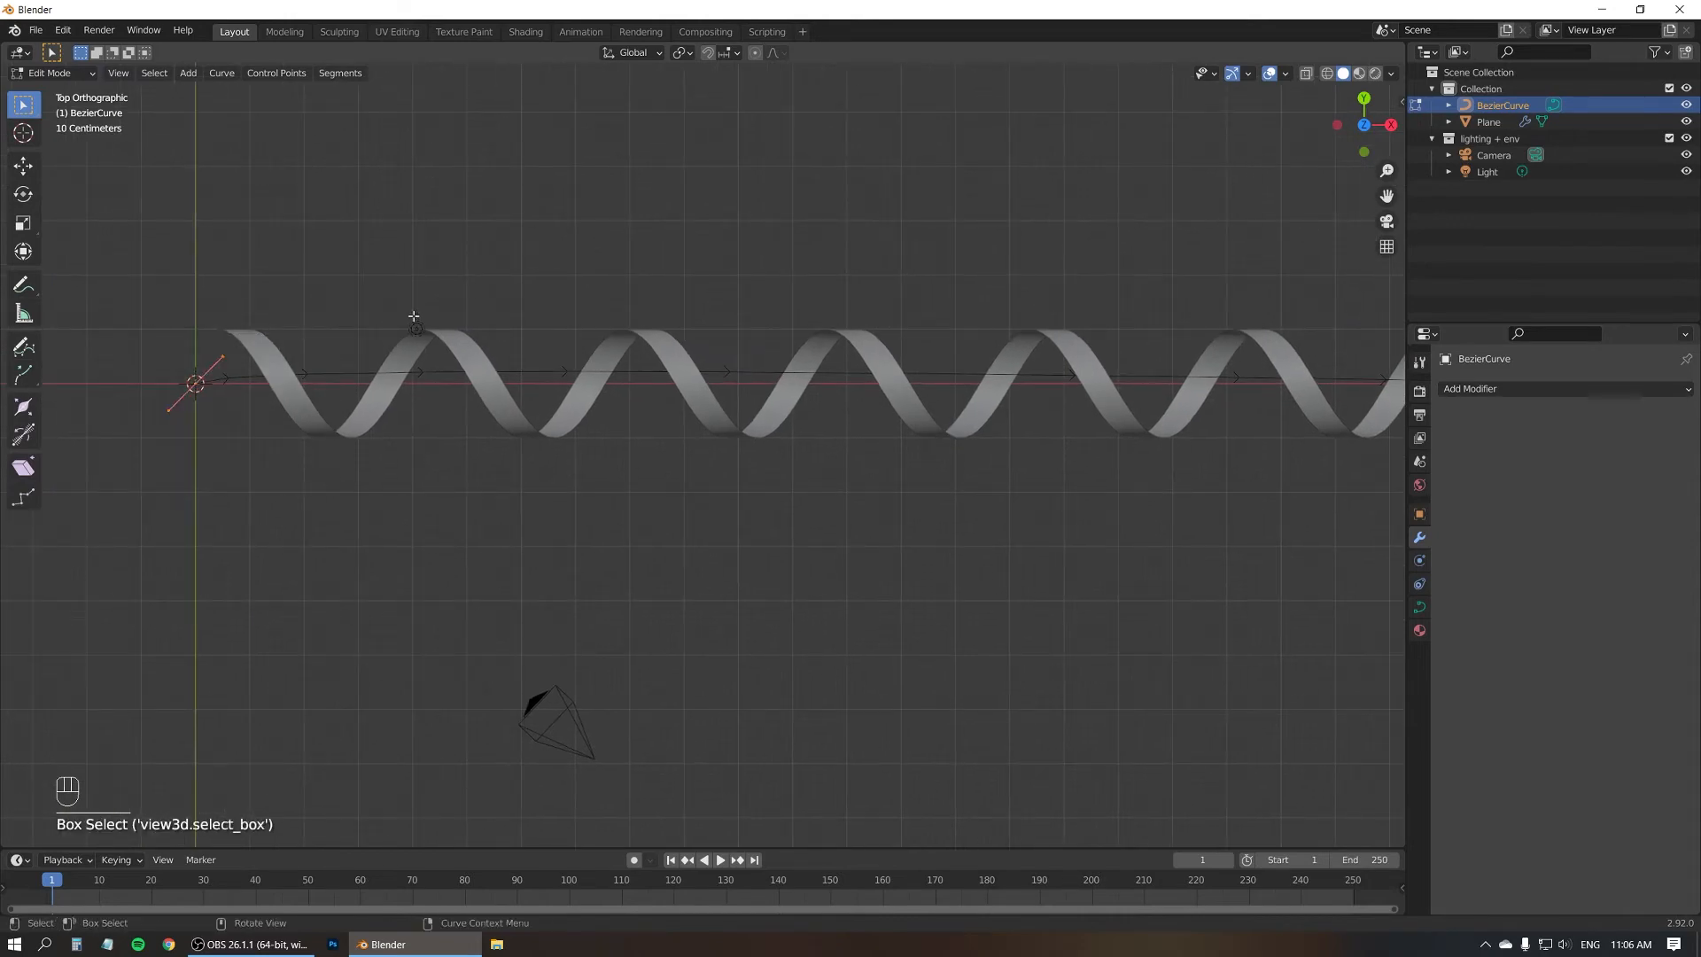
- Rotate the curve's end handle and adjust the middle point, keeping the curve straight
key("r")
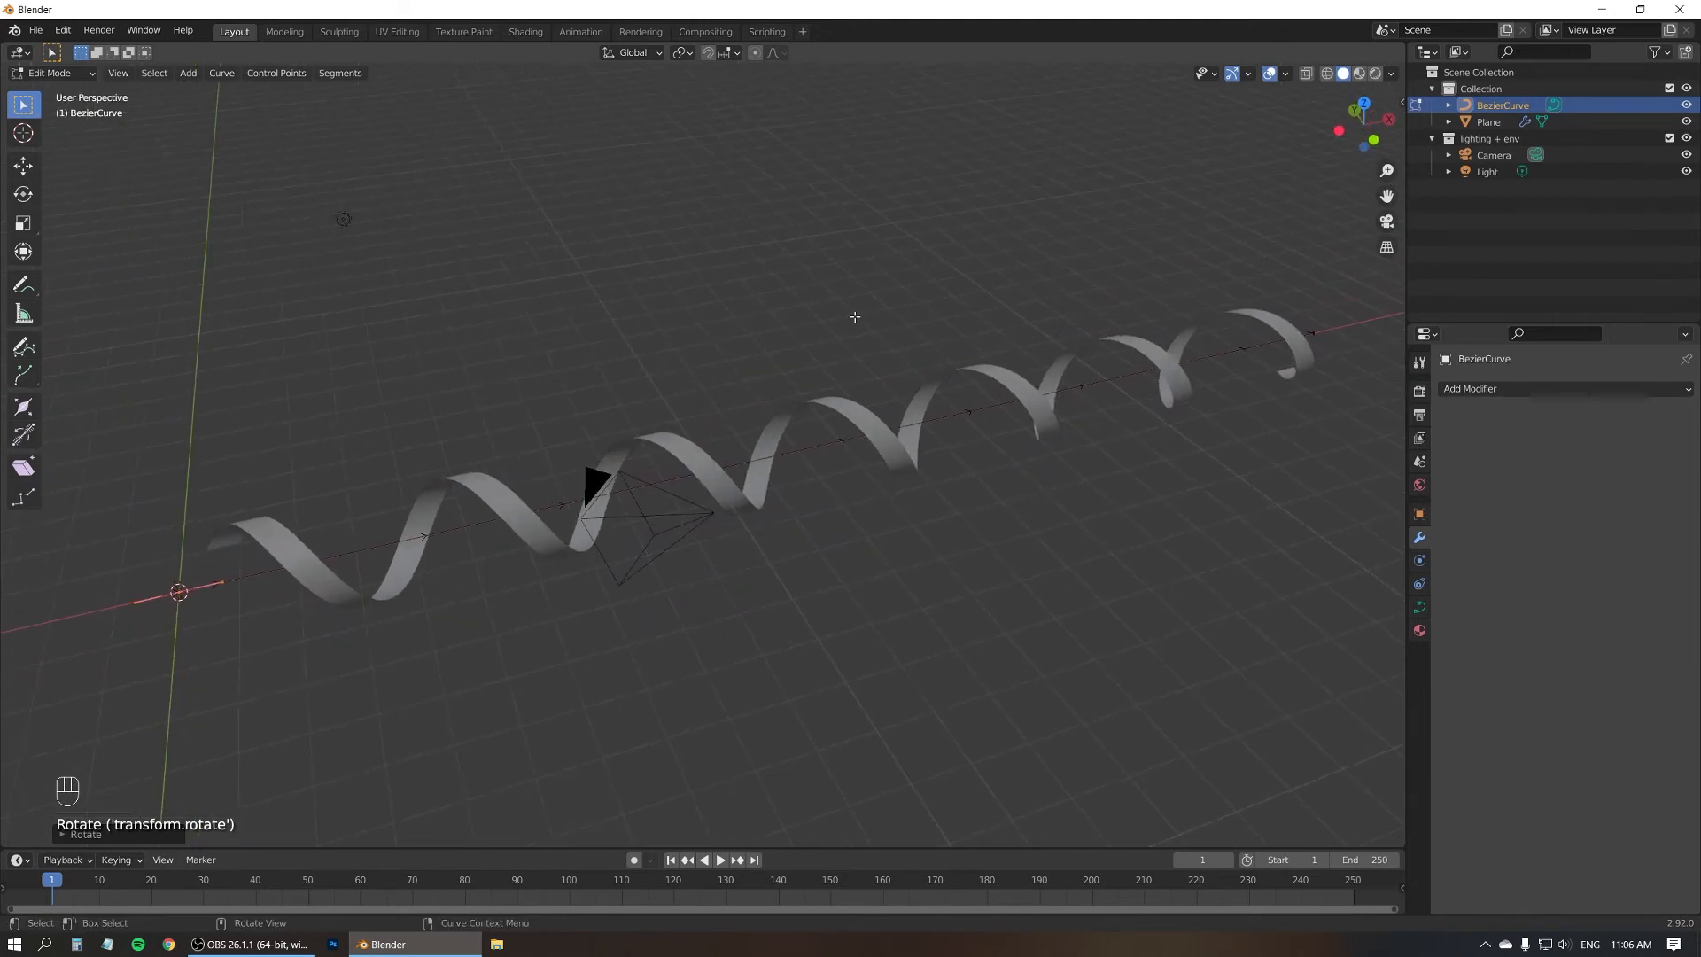
key("a")
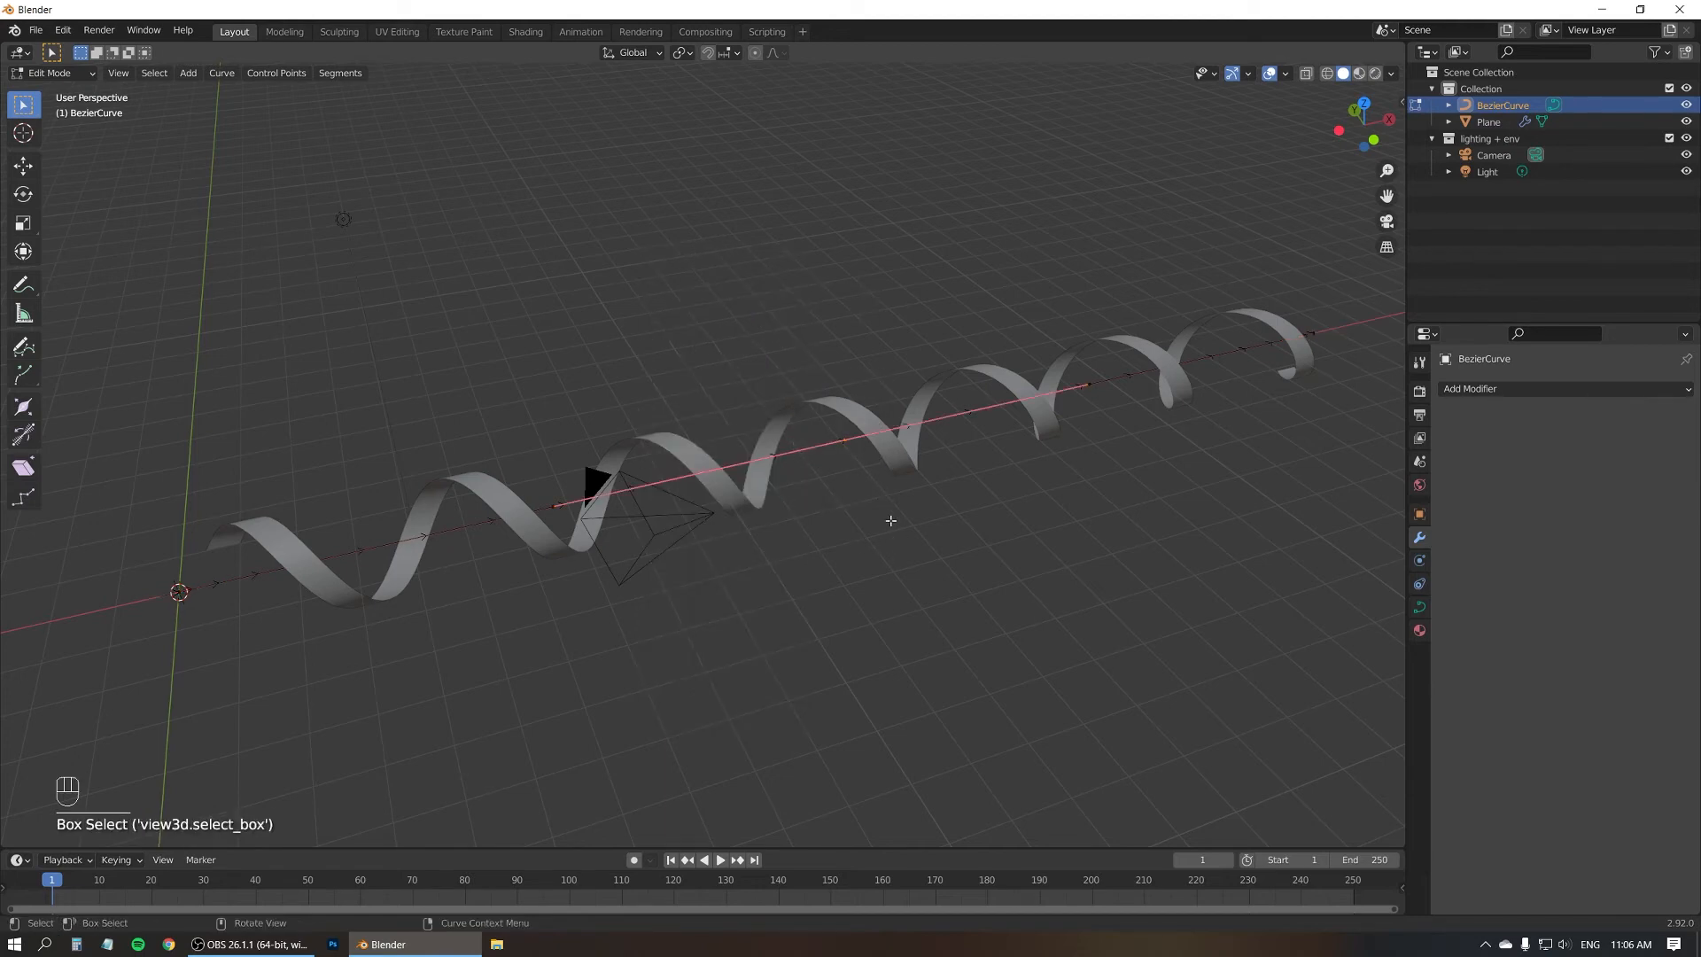
key("g")
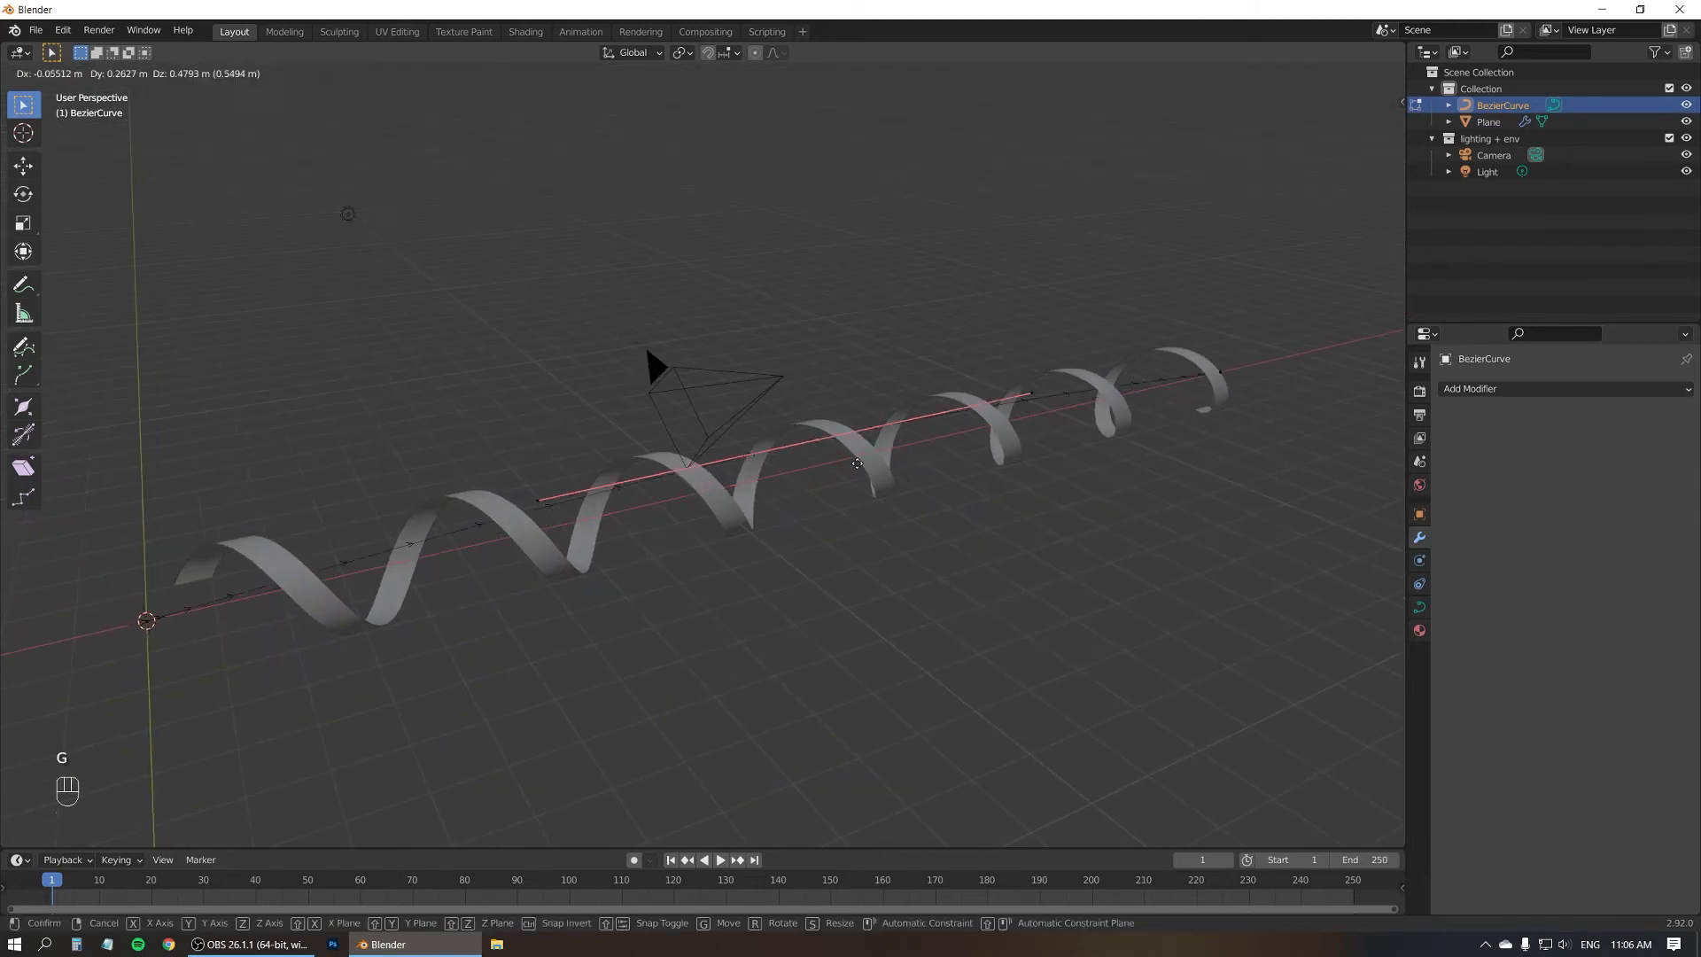
mouse_move(797, 327)
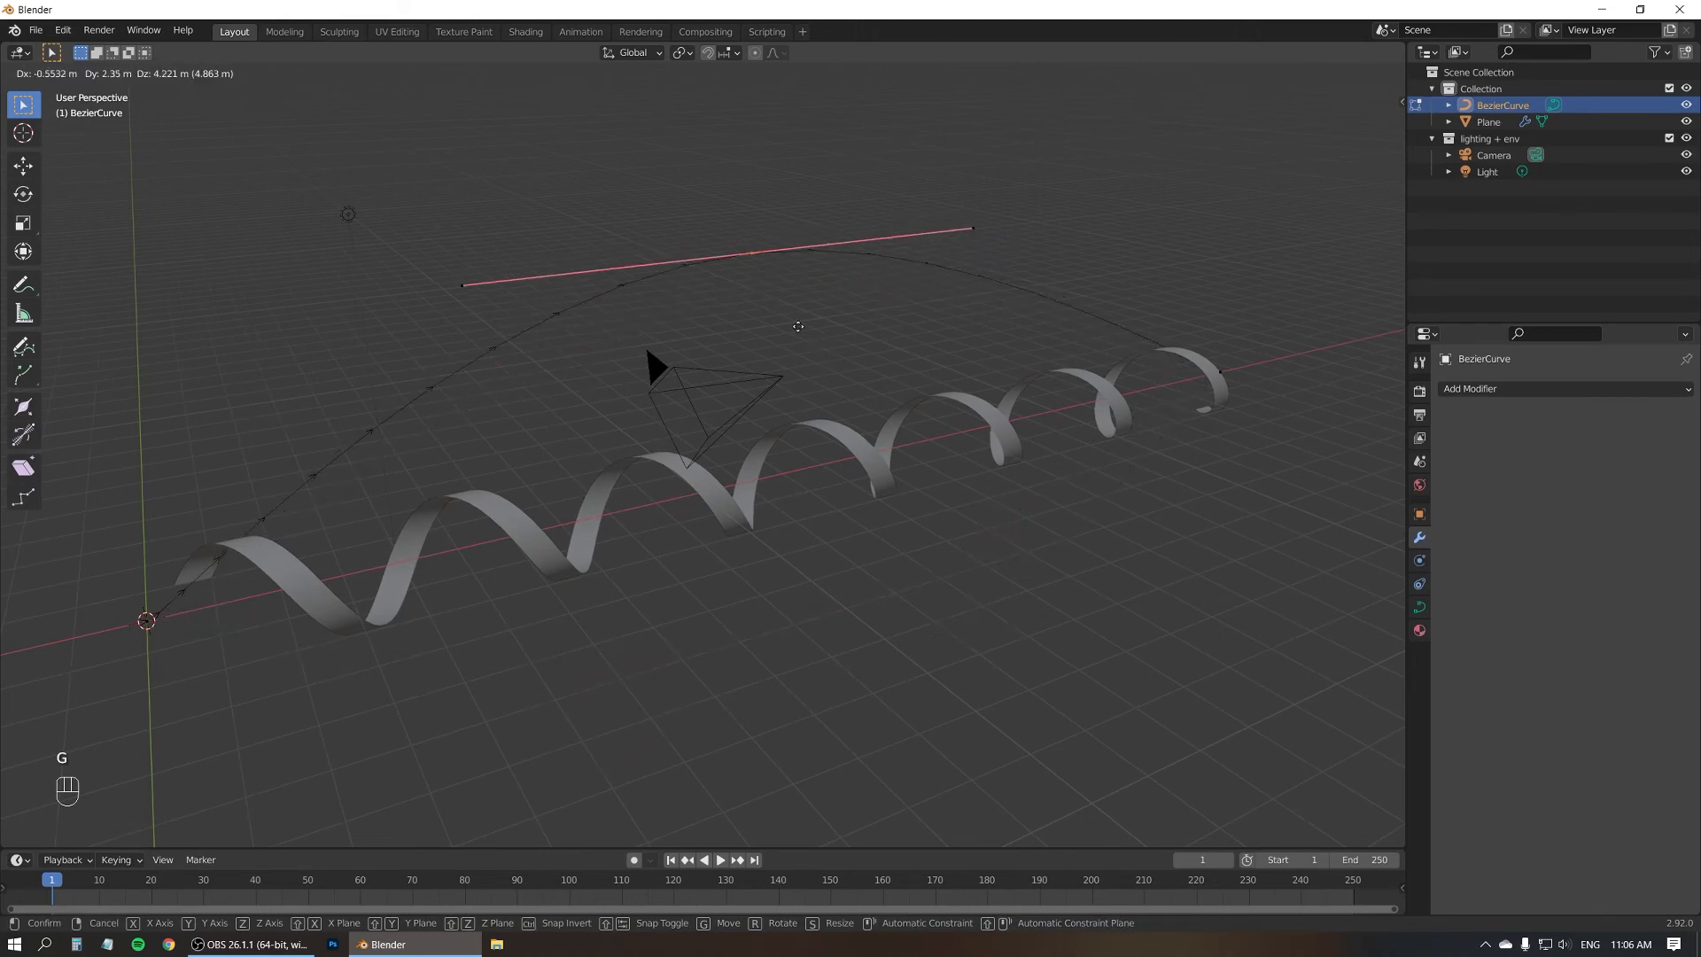
mouse_move(839, 671)
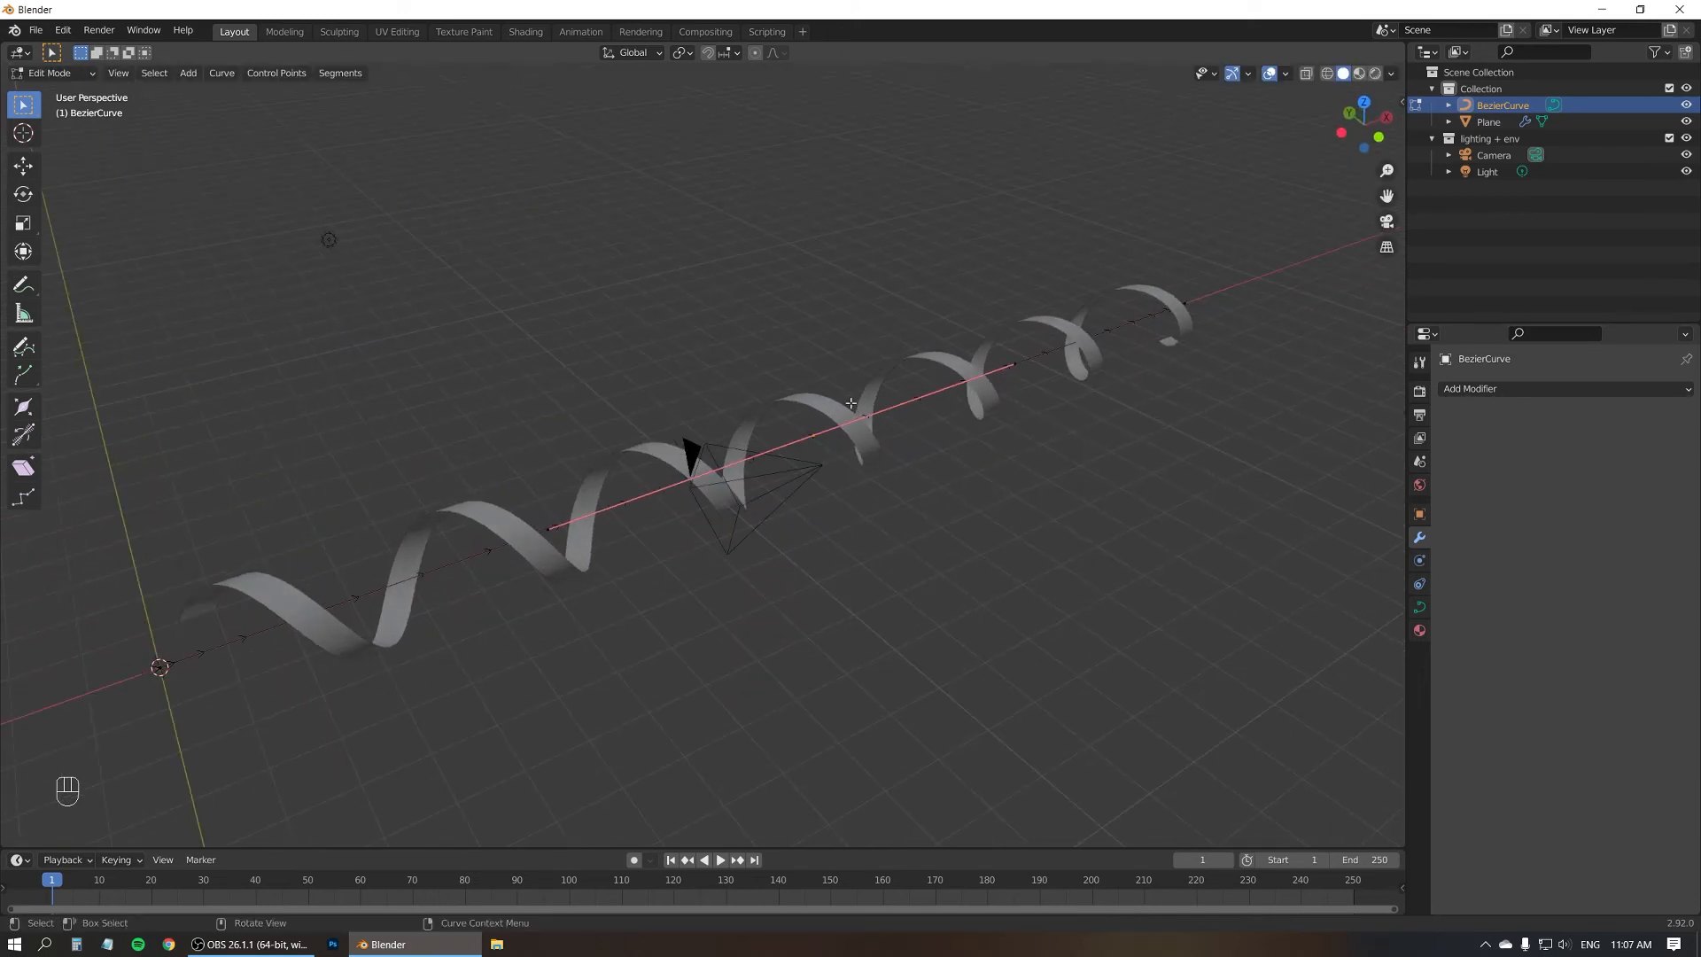
key("Tab")
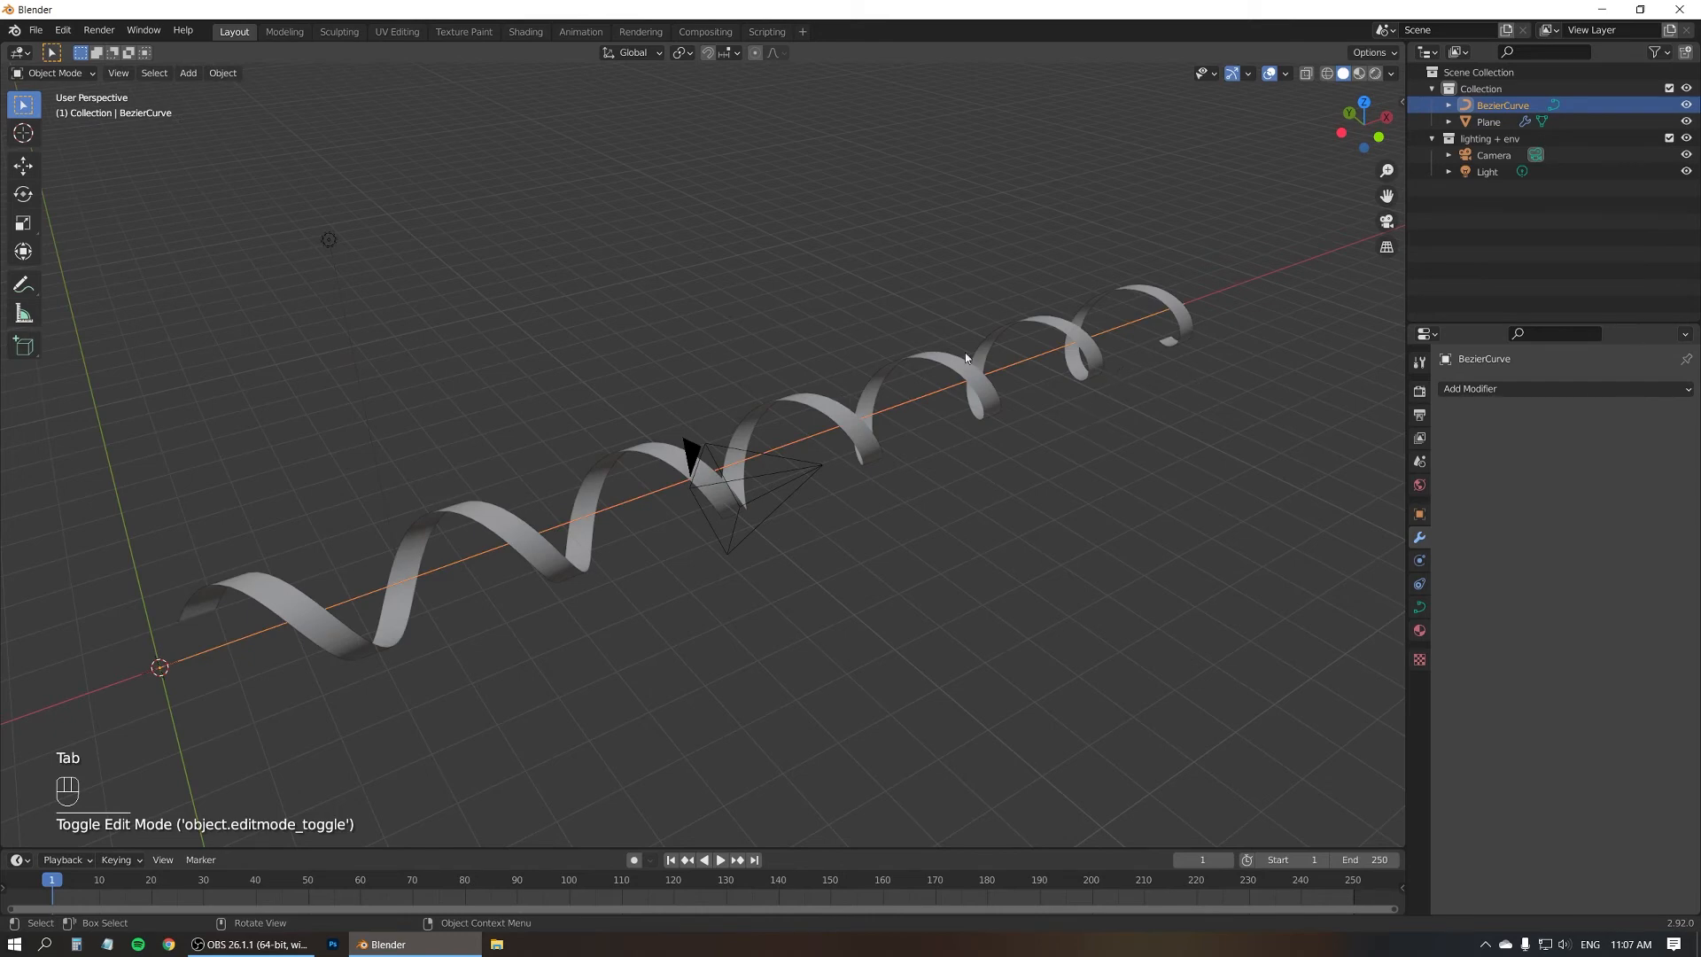
- Add a Curve modifier targeting BezierCurve to the Plane, then select BezierCurve
left_click(1488, 122)
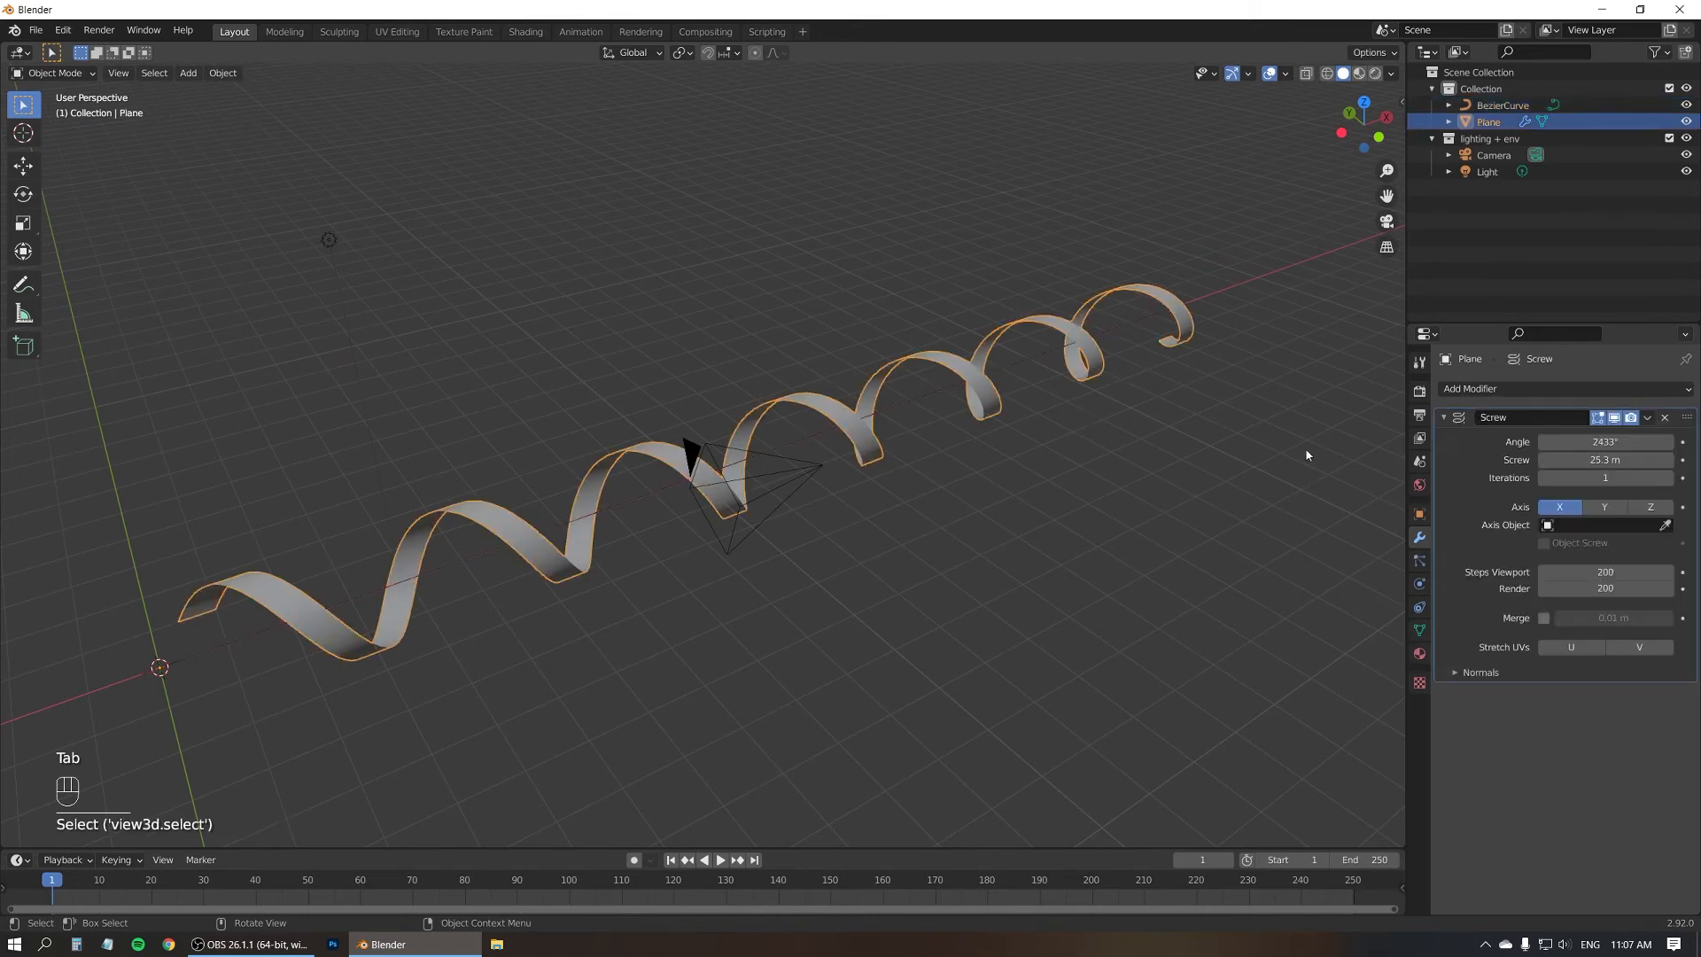
left_click(1470, 388)
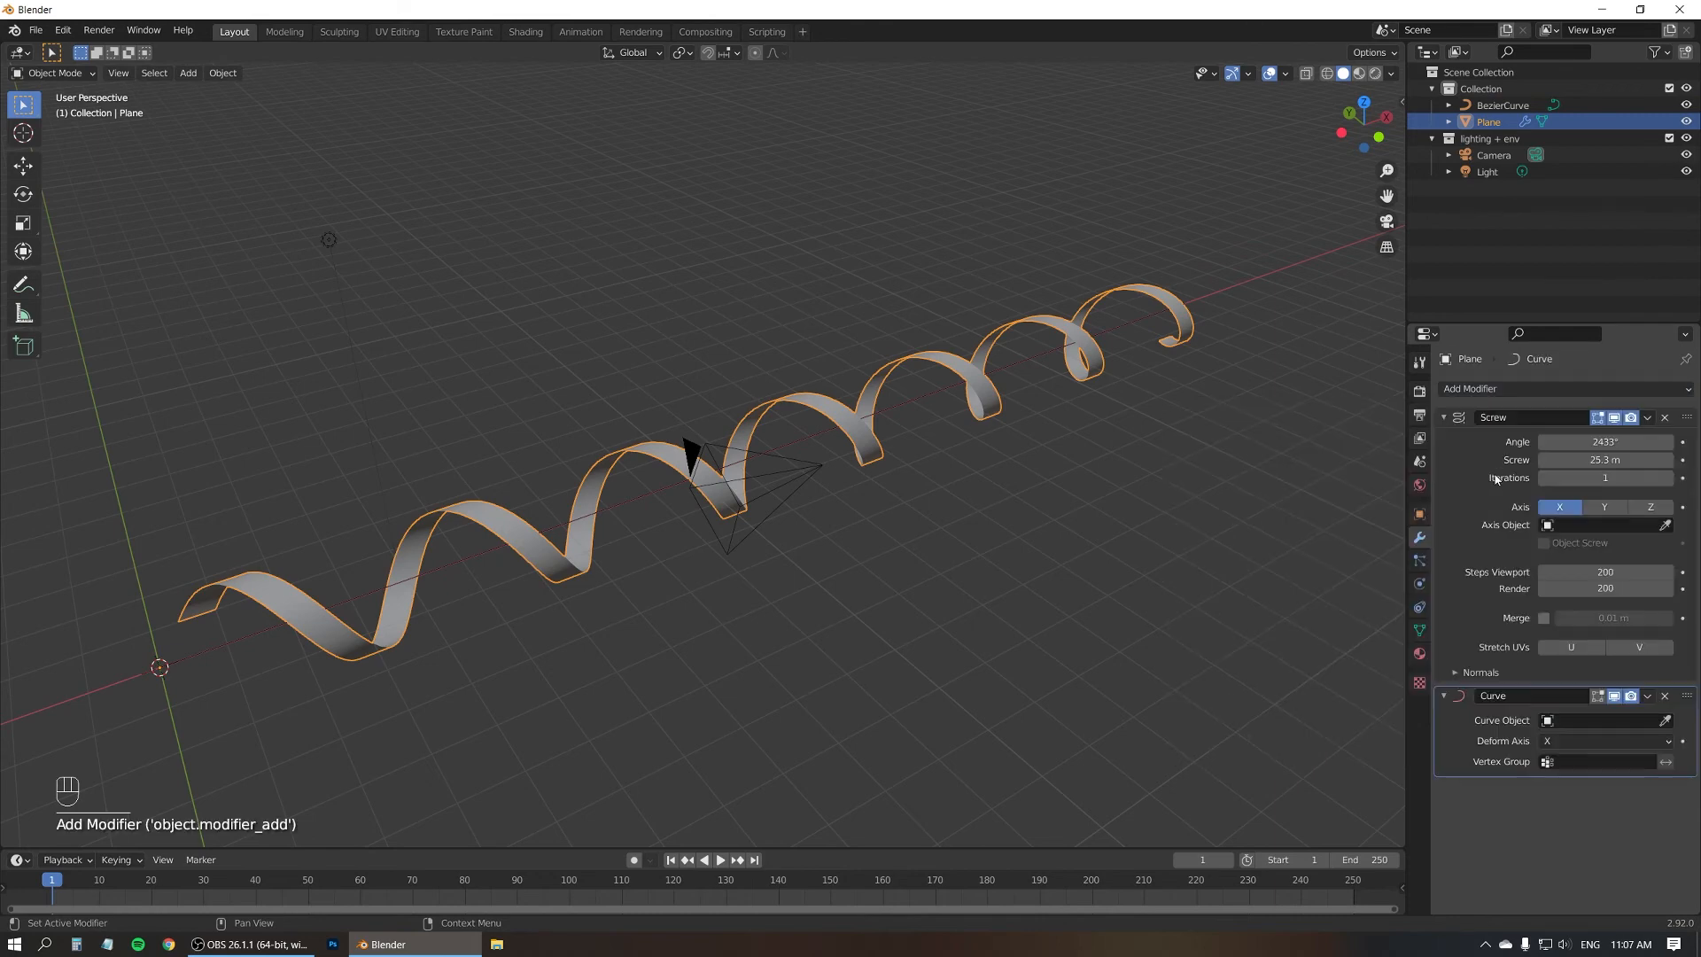
mouse_move(1596, 723)
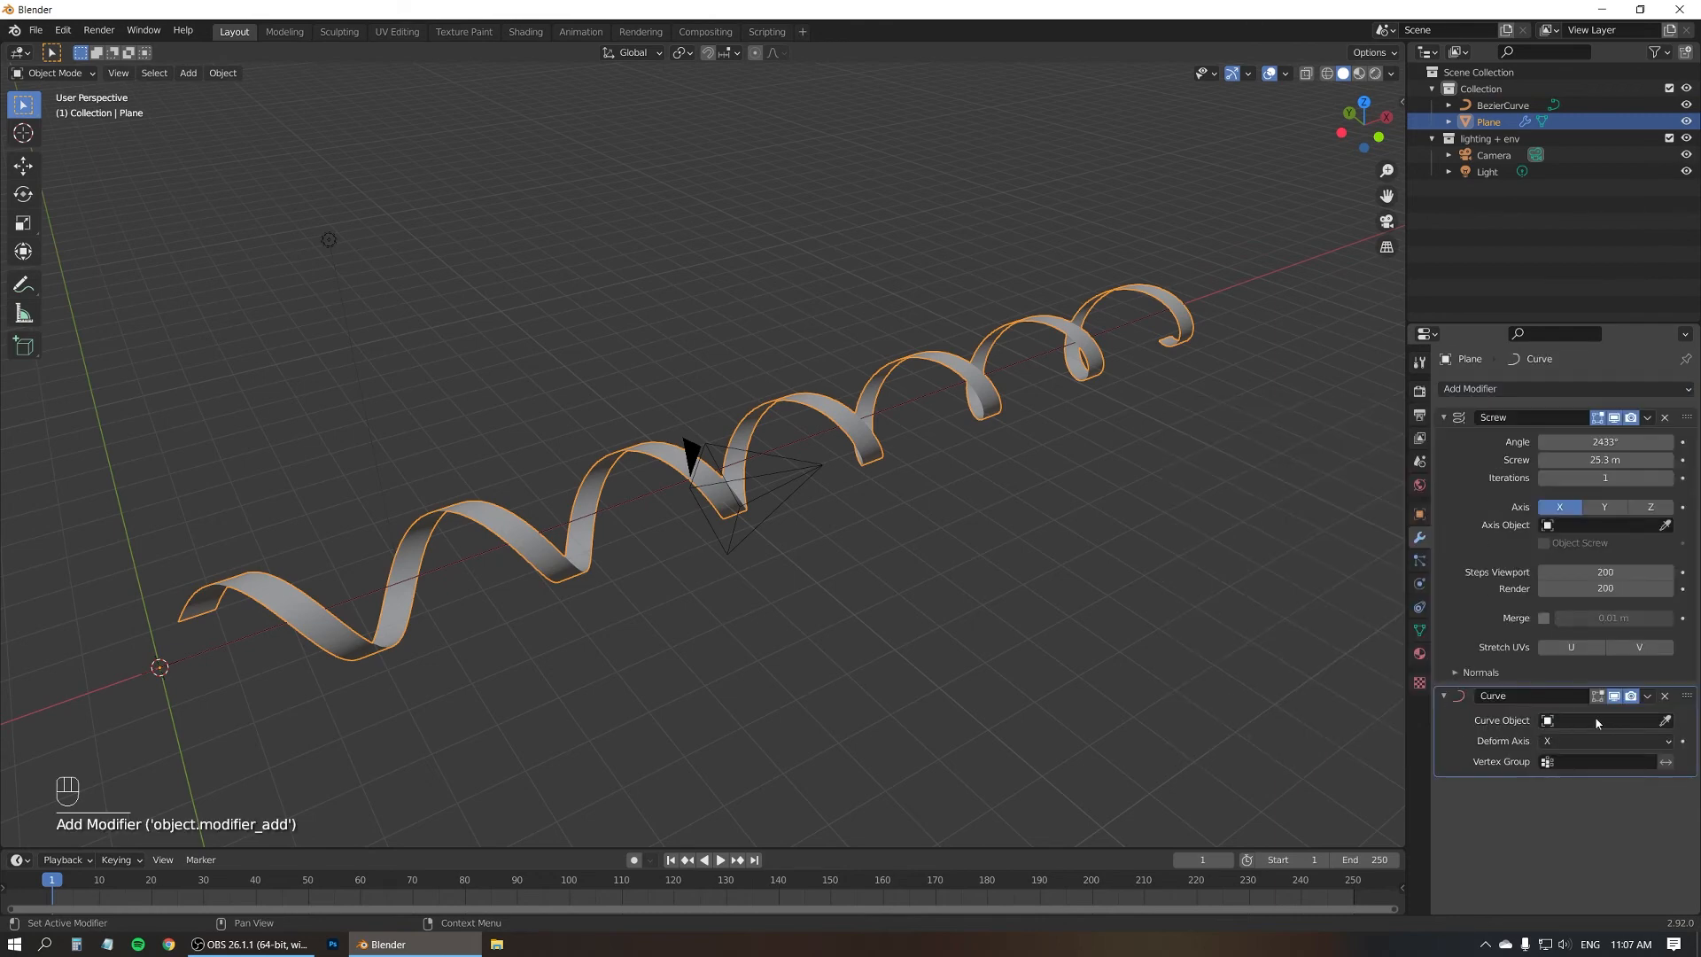
left_click(1595, 720)
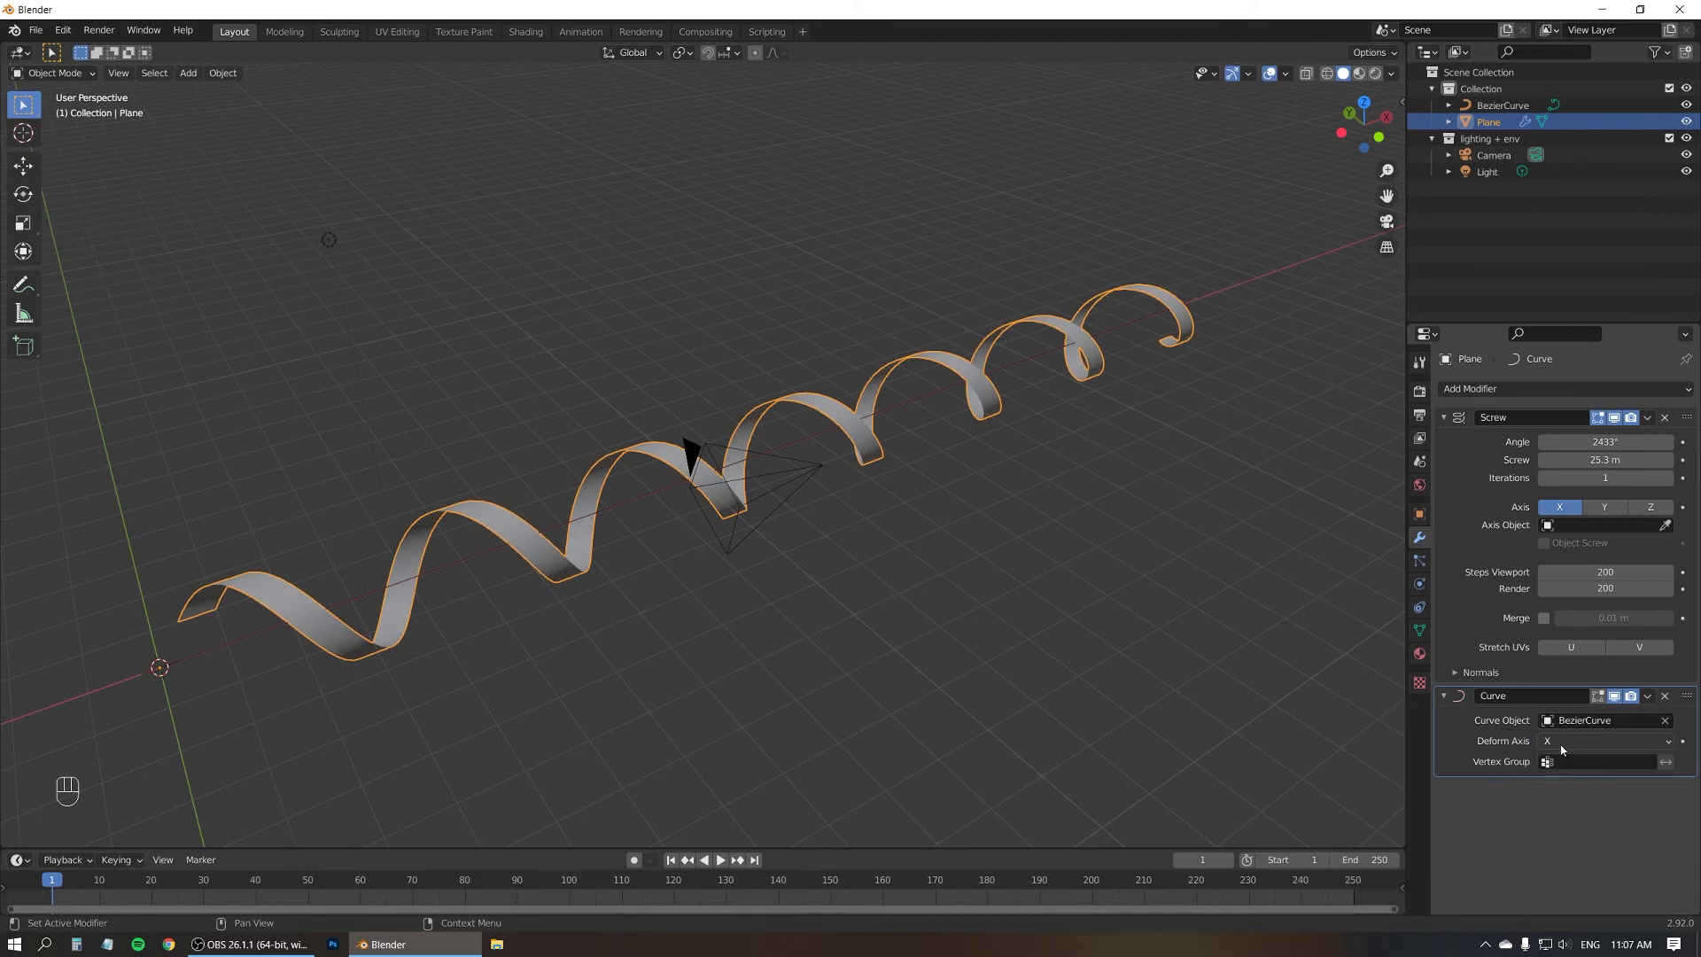
left_click(1501, 105)
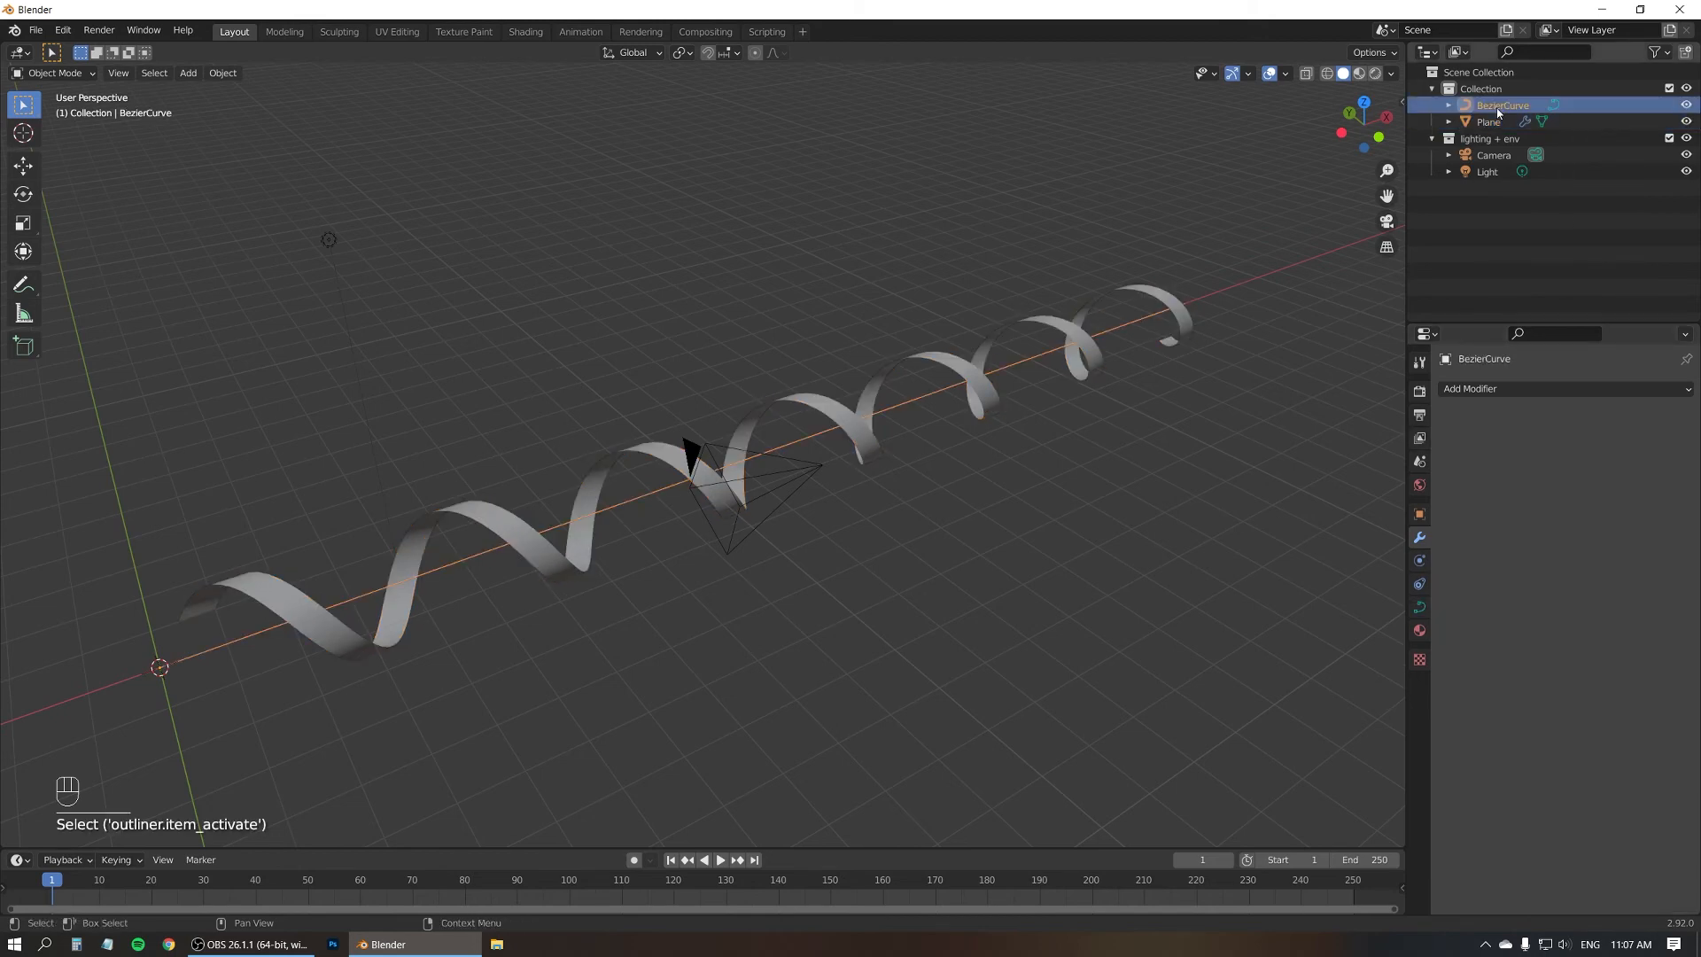
- Move a BezierCurve control point downward so the curve sags into an arc
key("Tab")
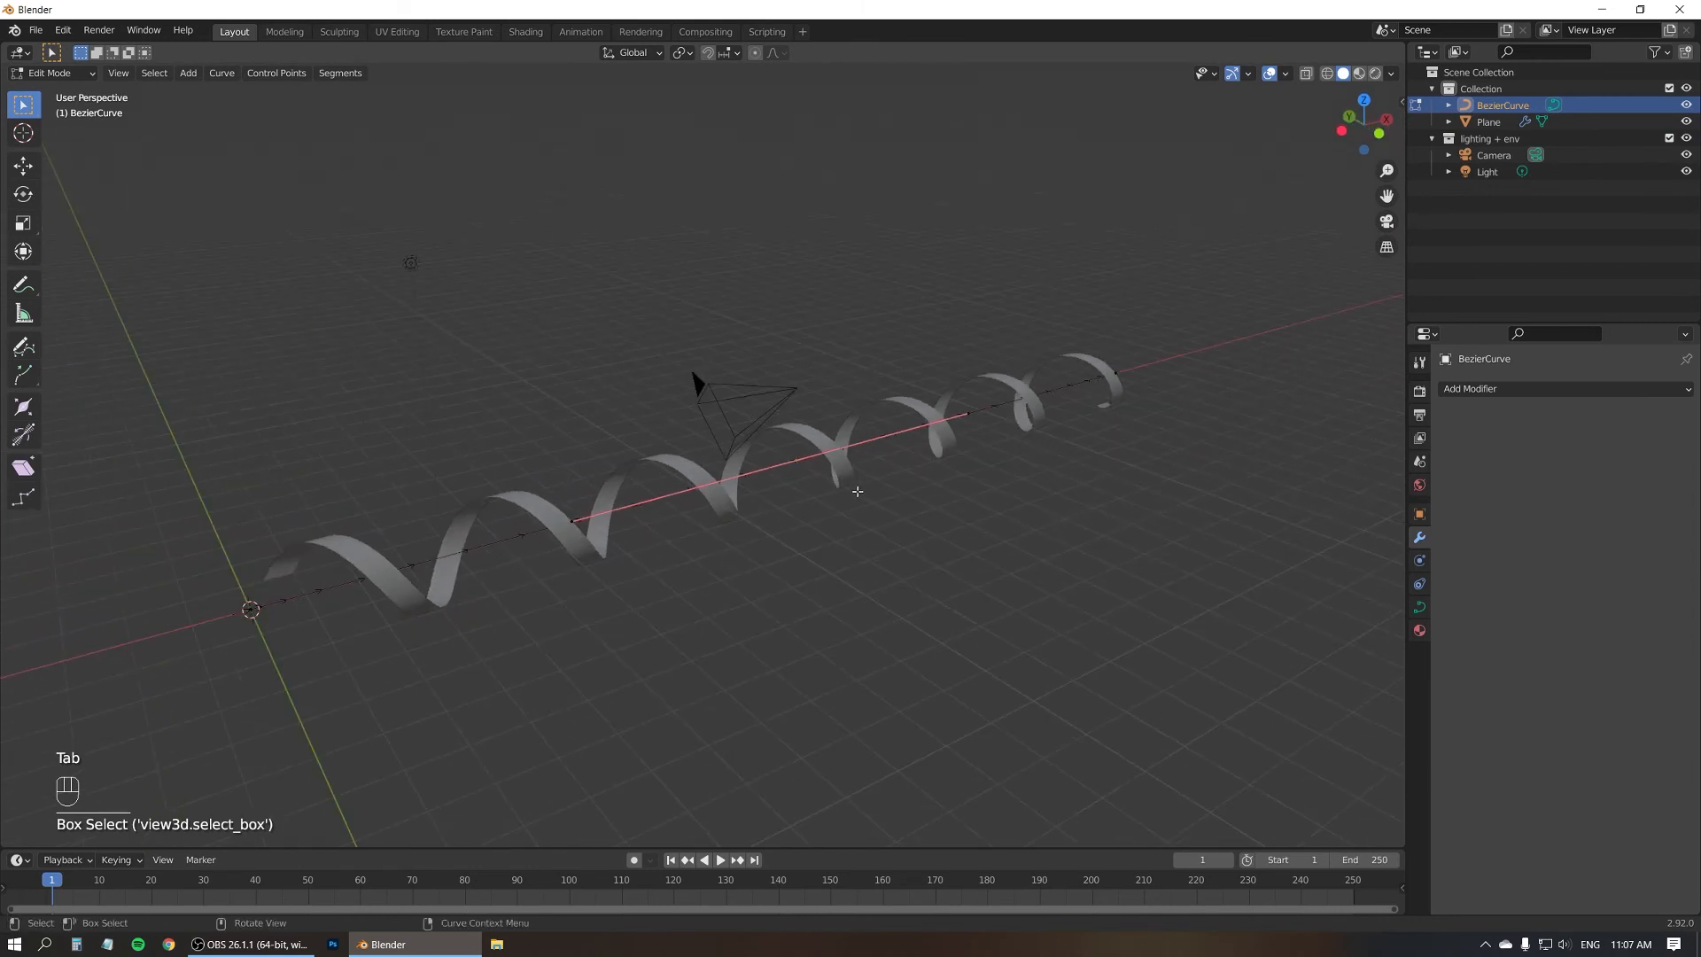
key("g")
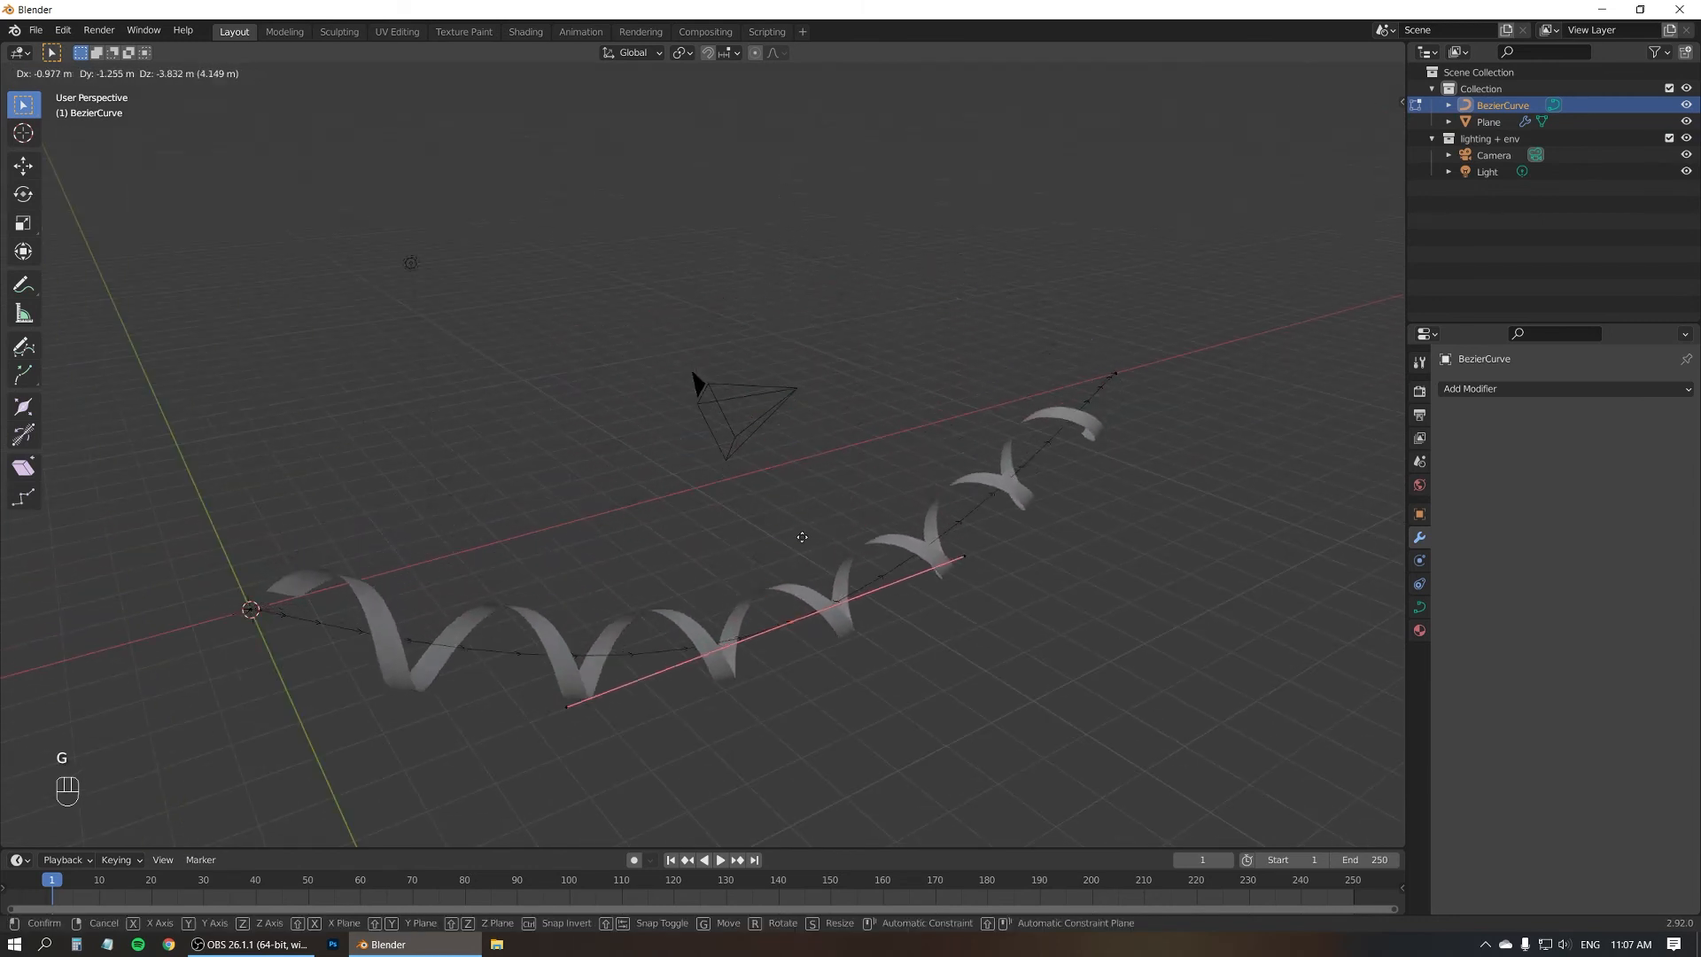
mouse_move(817, 627)
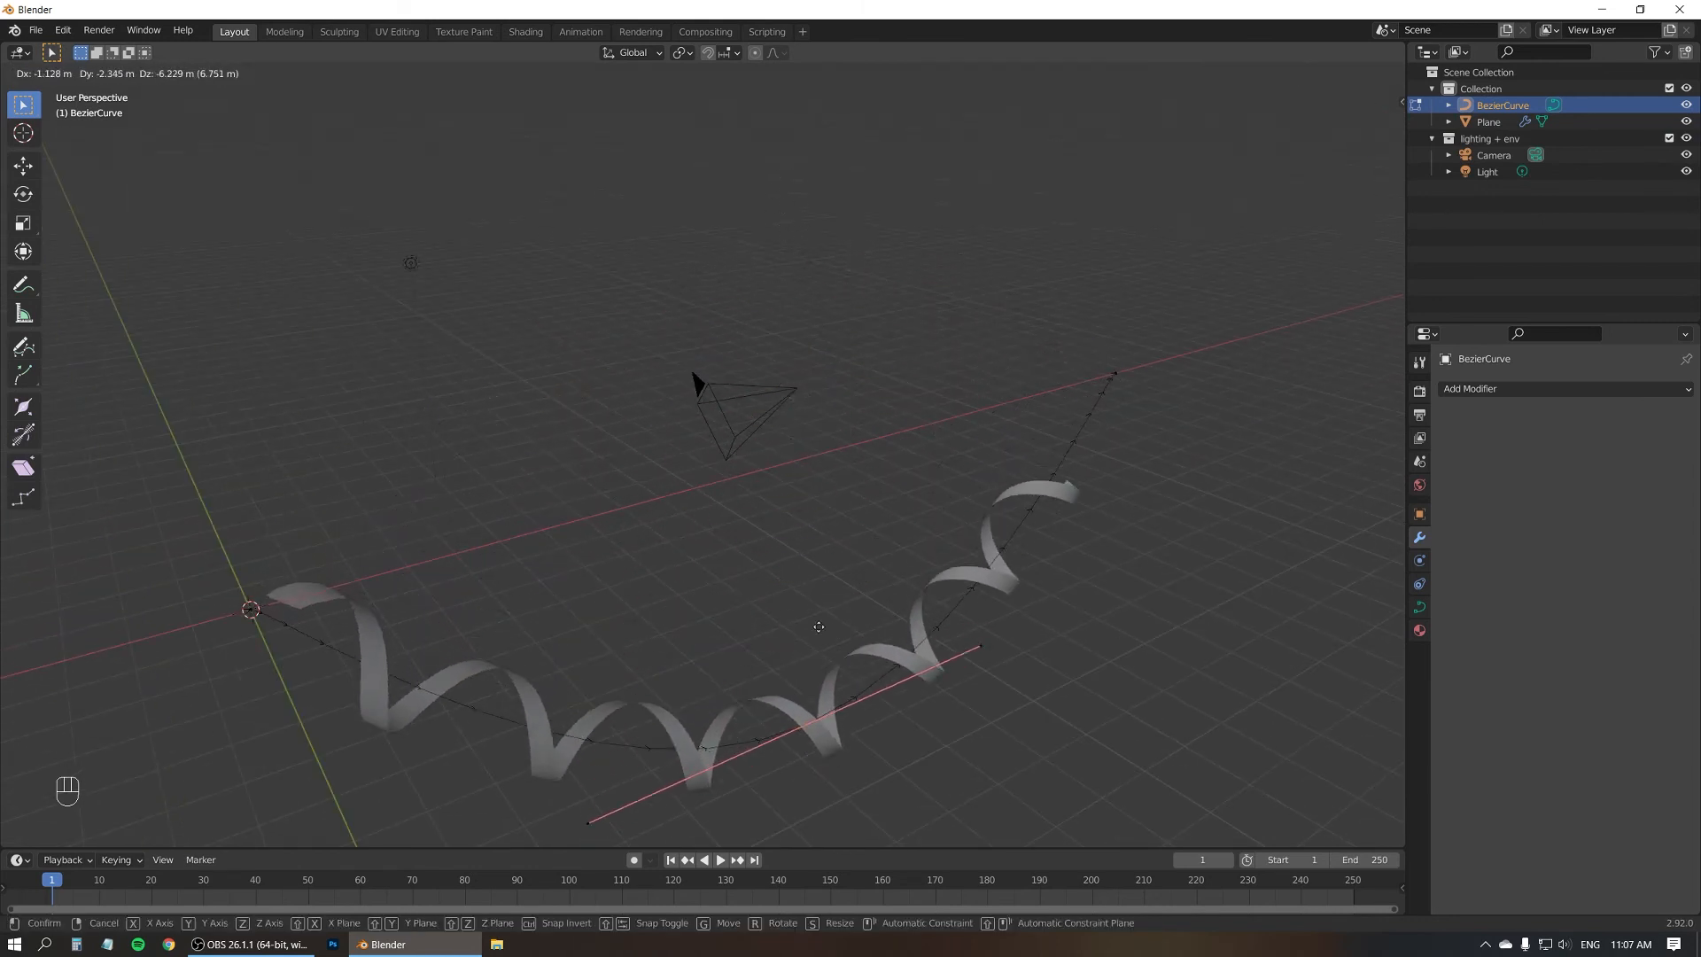
mouse_move(745, 232)
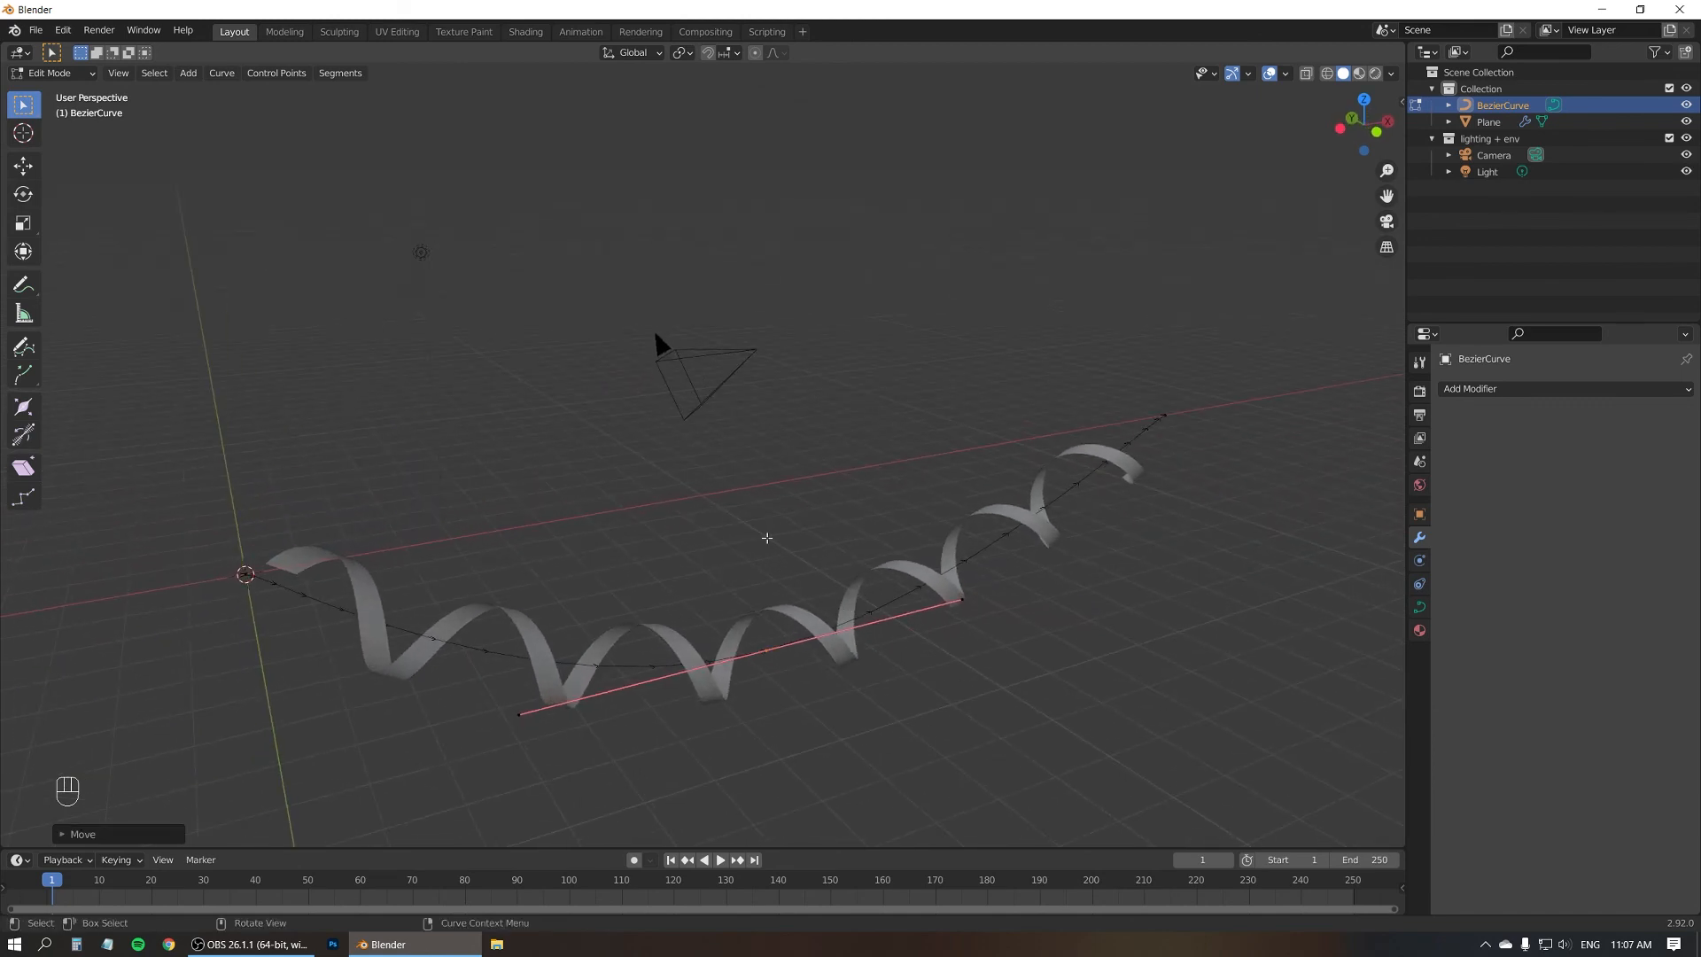
key("Tab")
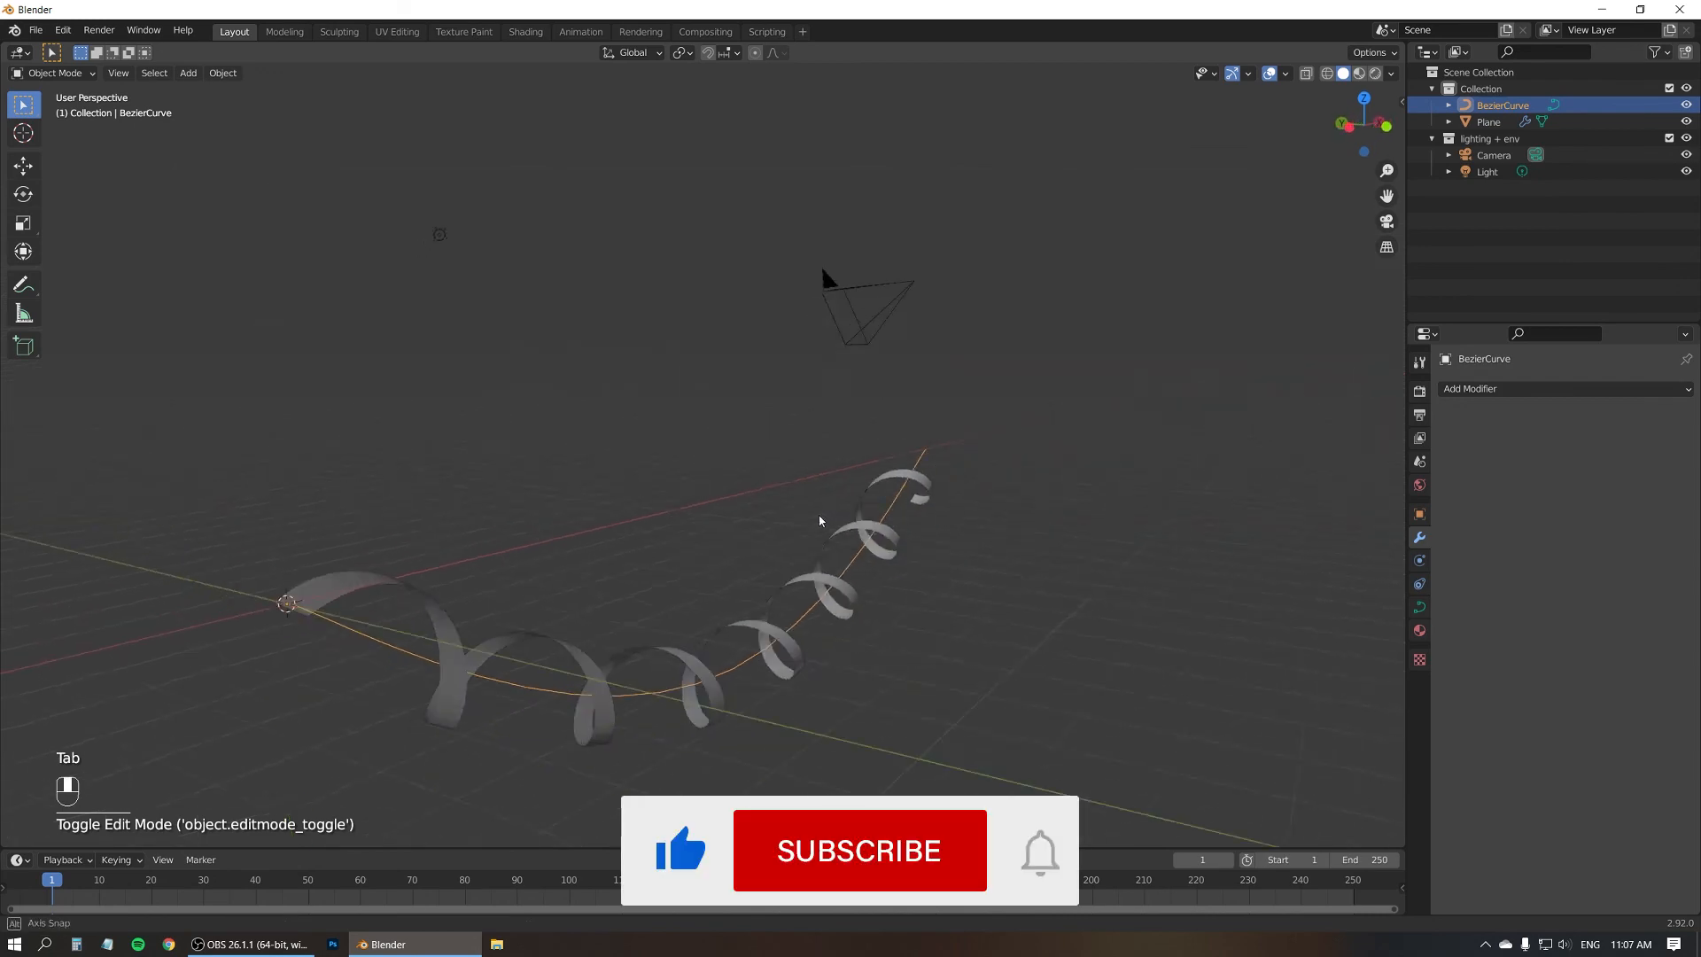